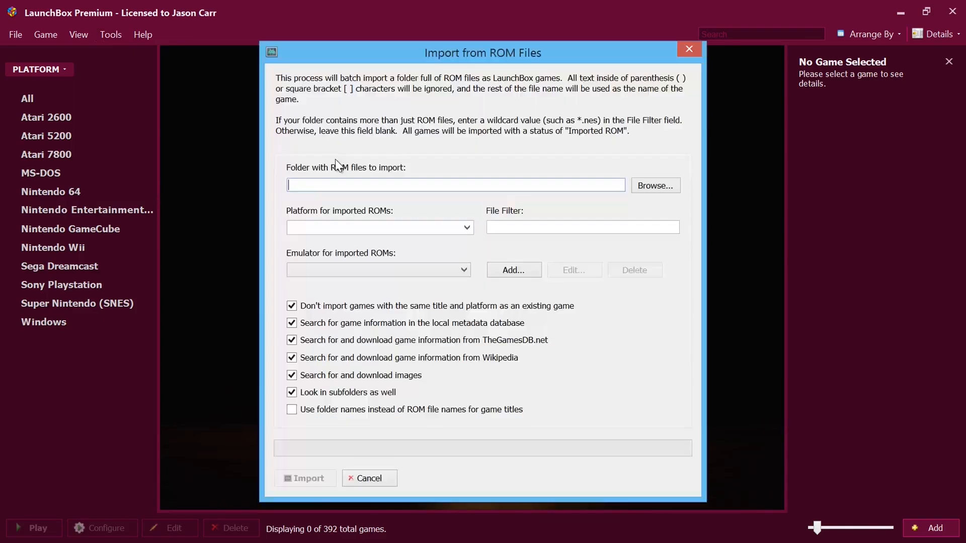
- Dismiss the old import dialog and show the All games library of 230 titles
click(305, 478)
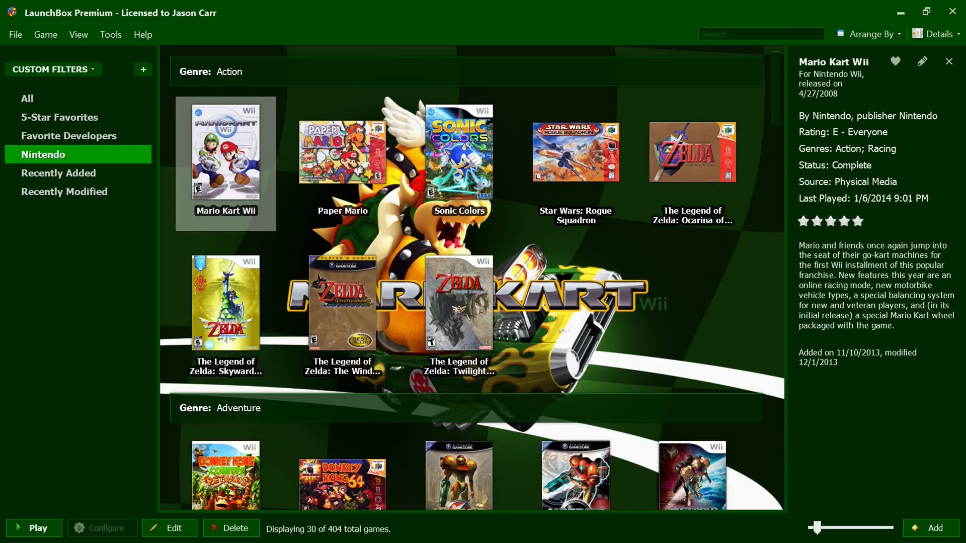
click(34, 528)
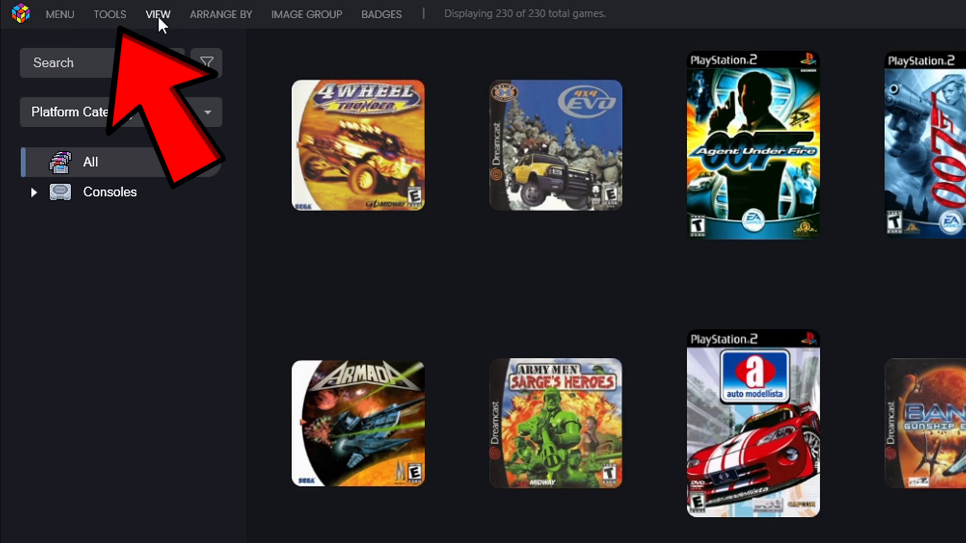
- Start adding a new emulator from Tools > Manage > Emulators
click(109, 14)
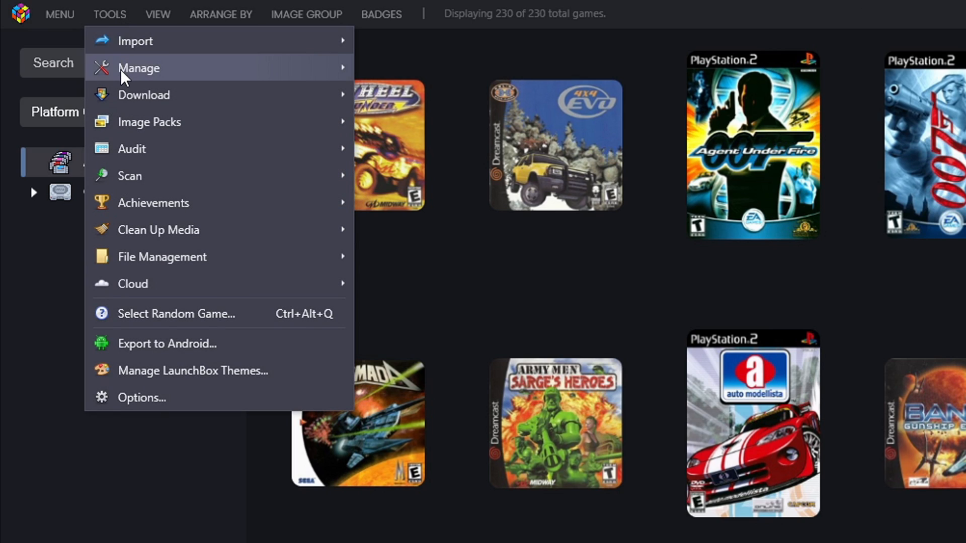
mouse_move(139, 67)
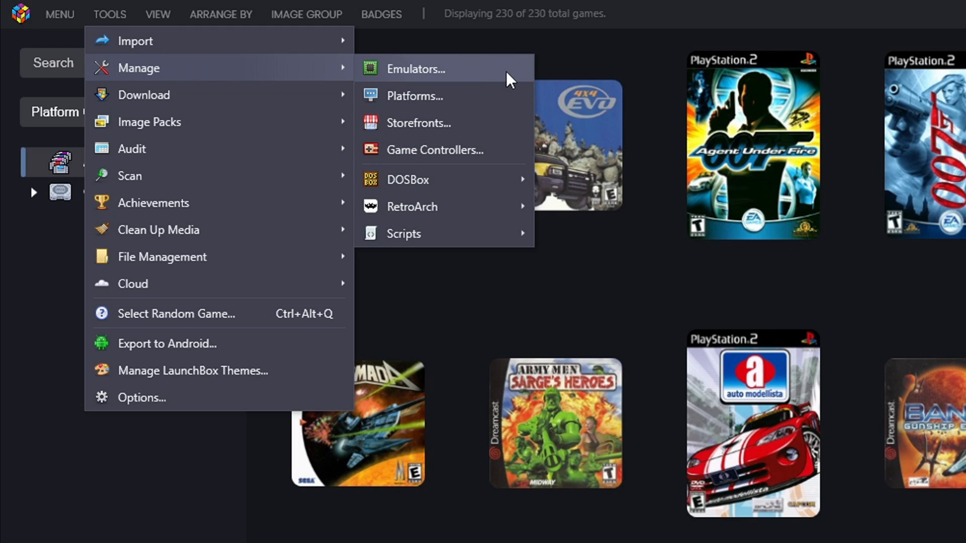
click(417, 69)
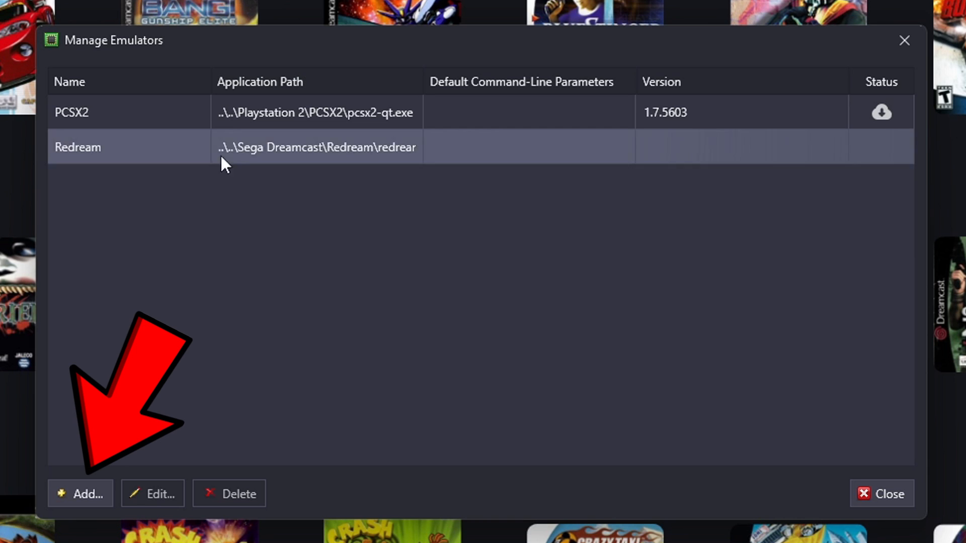
click(81, 493)
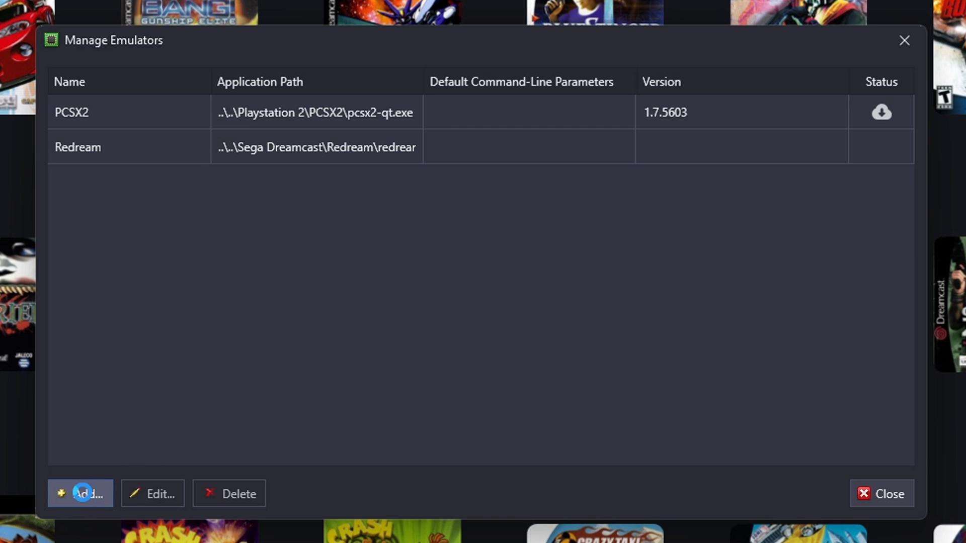
click(81, 493)
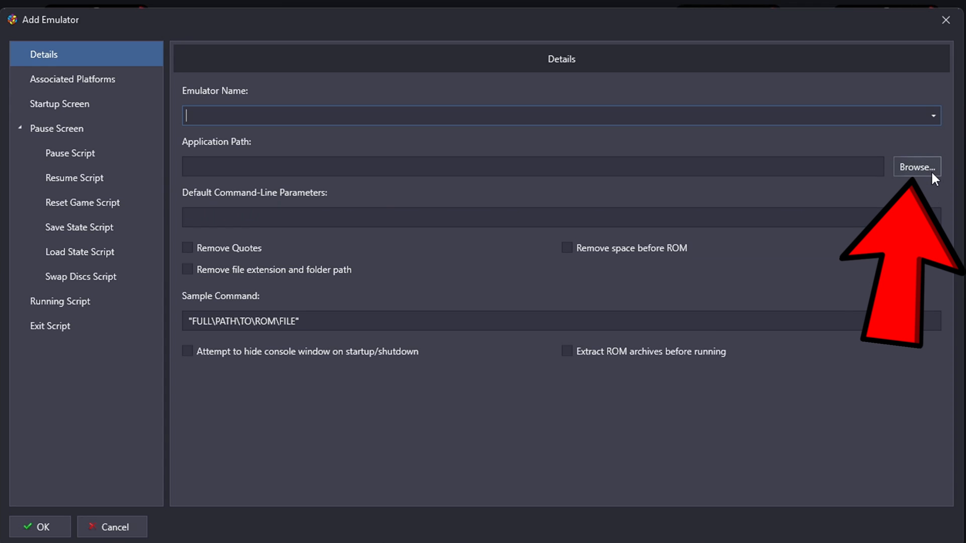
- Browse to H:\Emulation\Nintendo Switch\Ryujinx for the emulator's application path
click(916, 167)
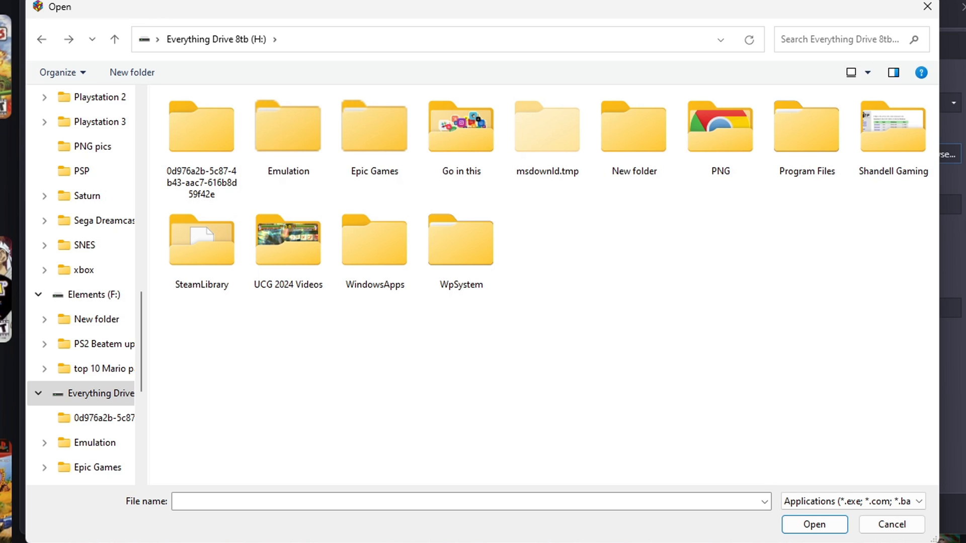
double_click(287, 125)
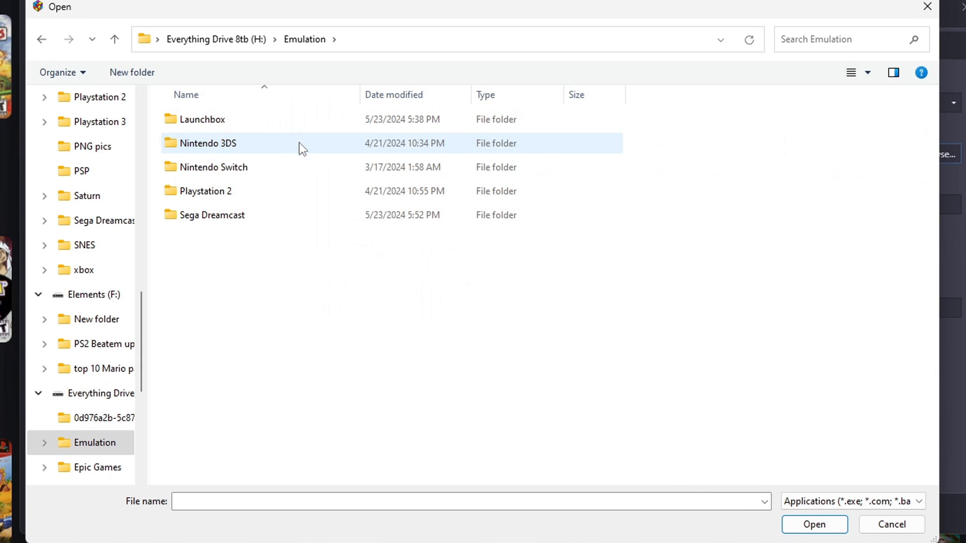
double_click(212, 167)
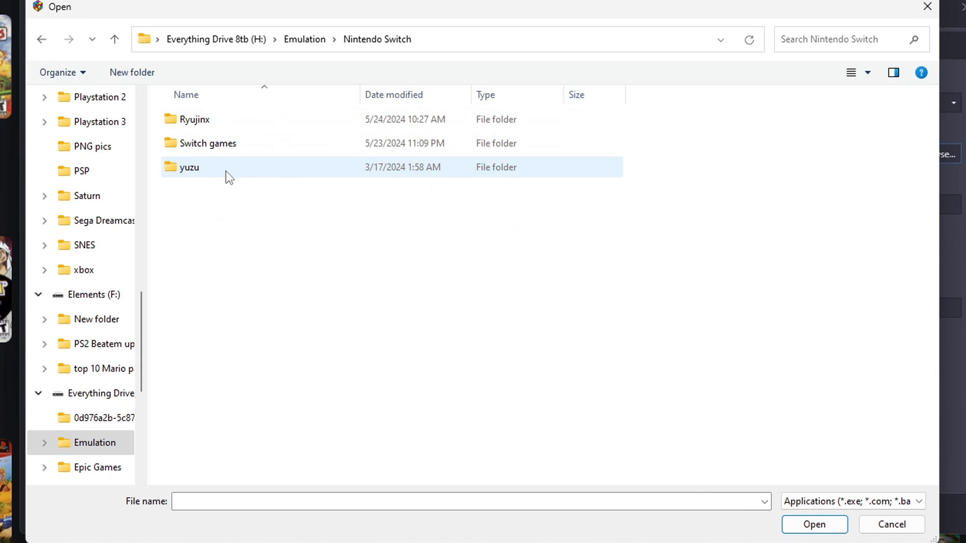
click(195, 119)
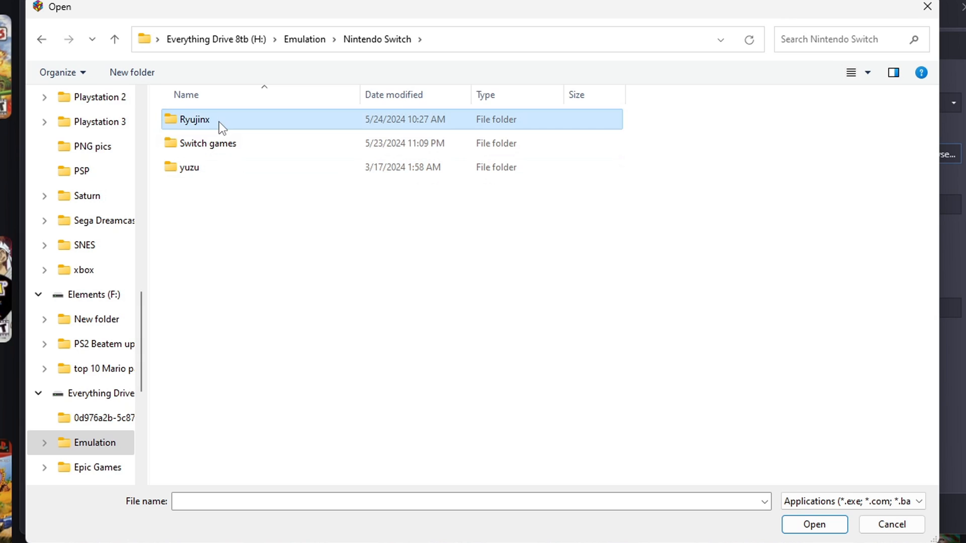
double_click(195, 119)
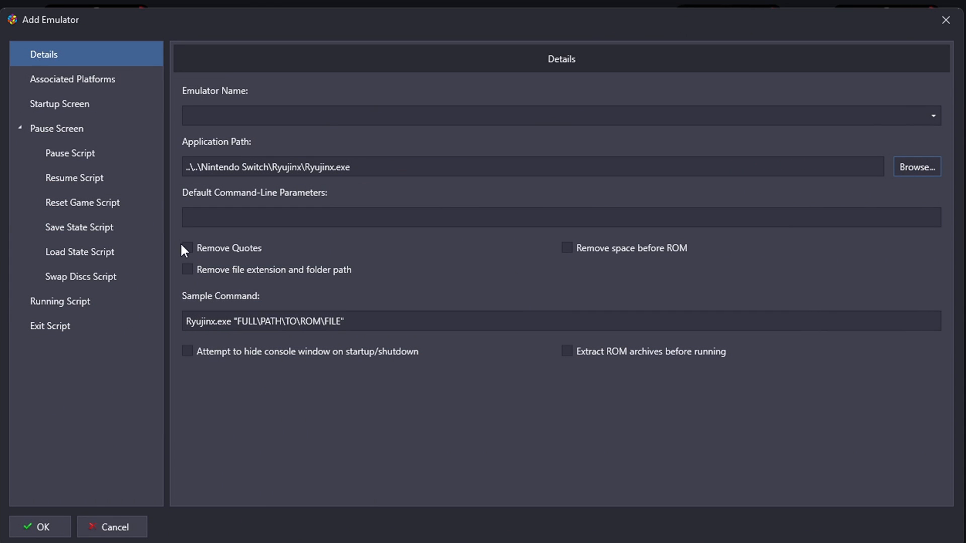
- Name the new emulator Ryujinx
click(554, 116)
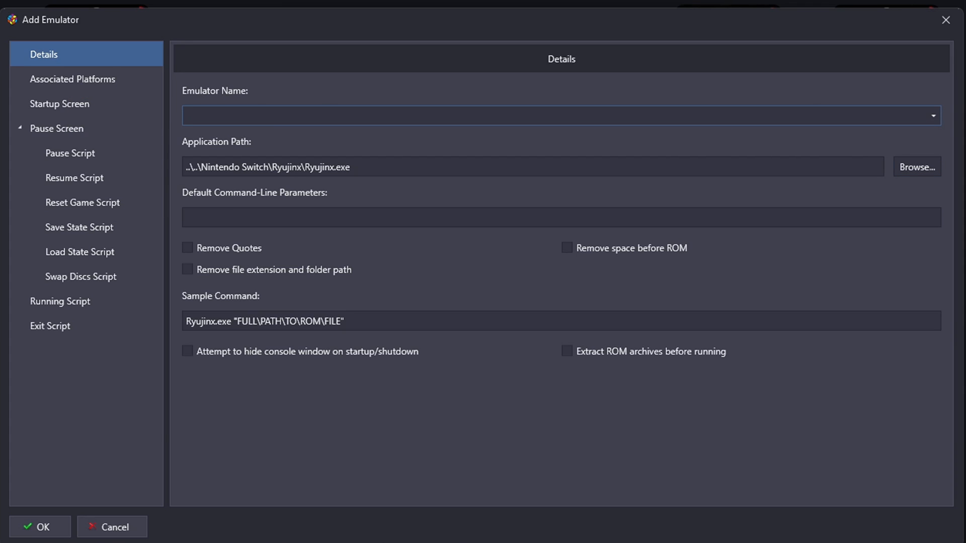
text(Ryujinx)
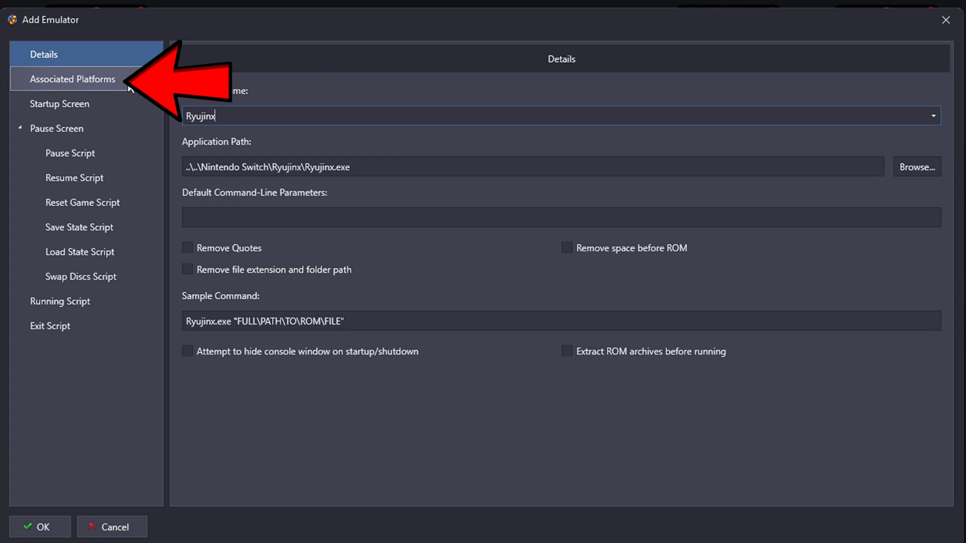
- Make Ryujinx the default Nintendo Switch emulator under Associated Platforms and save it
click(73, 79)
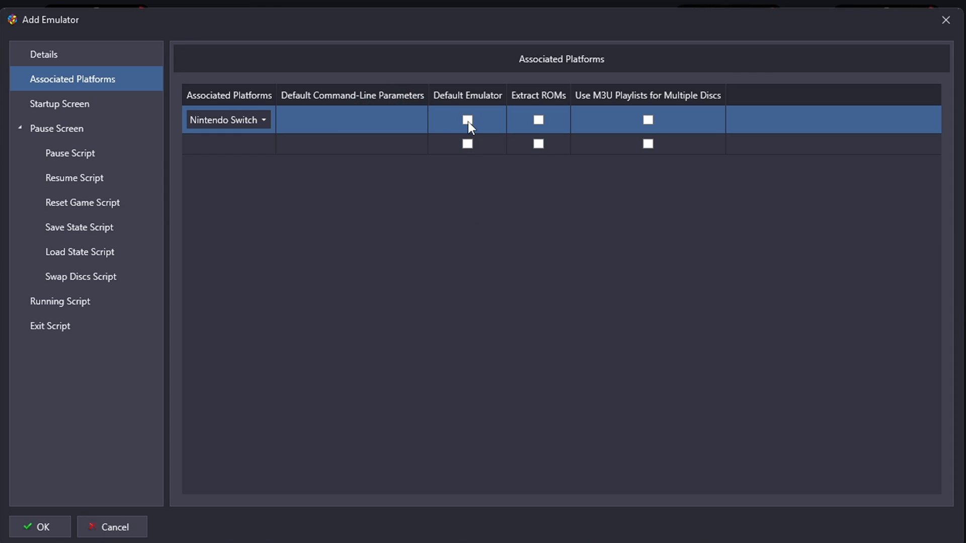
click(468, 120)
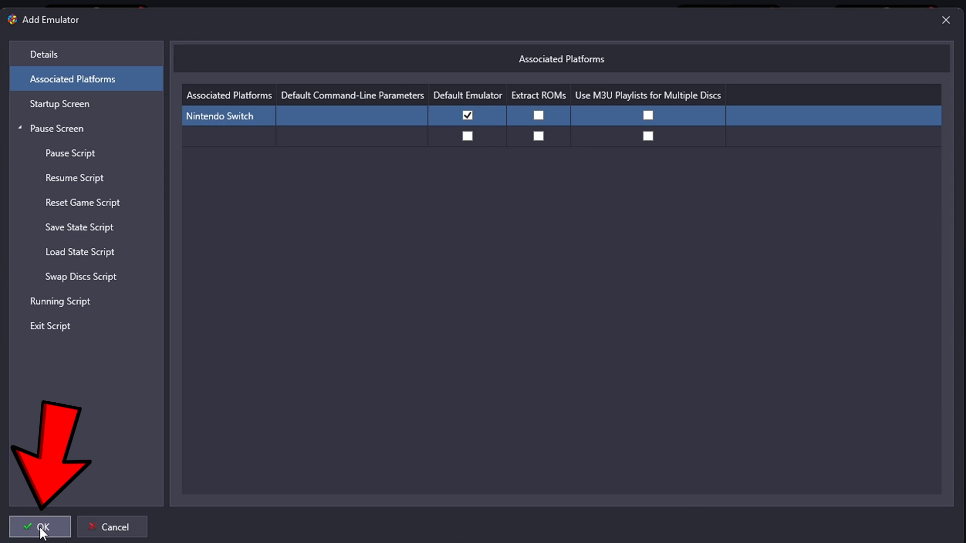
click(40, 526)
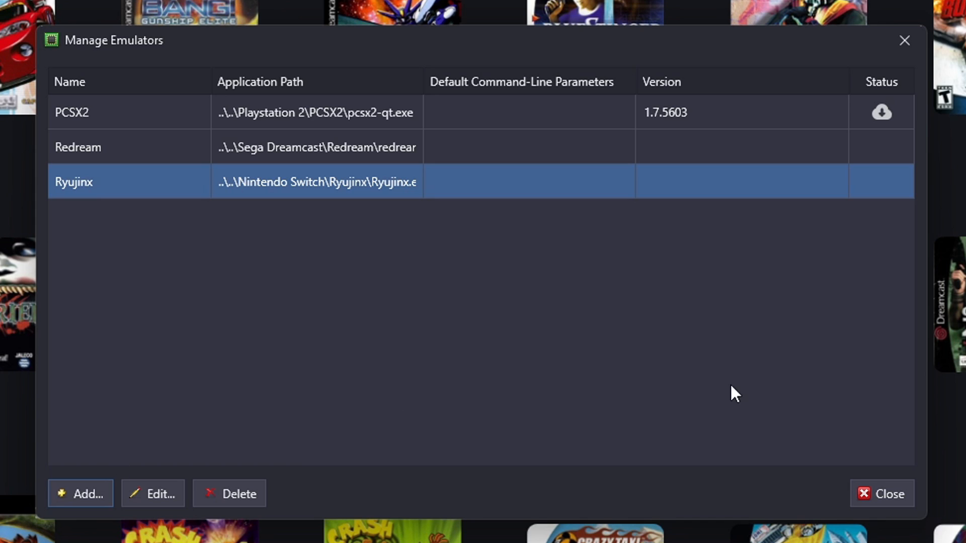
- Leave the emulator manager and begin the Import ROM Files wizard past its welcome page
click(888, 493)
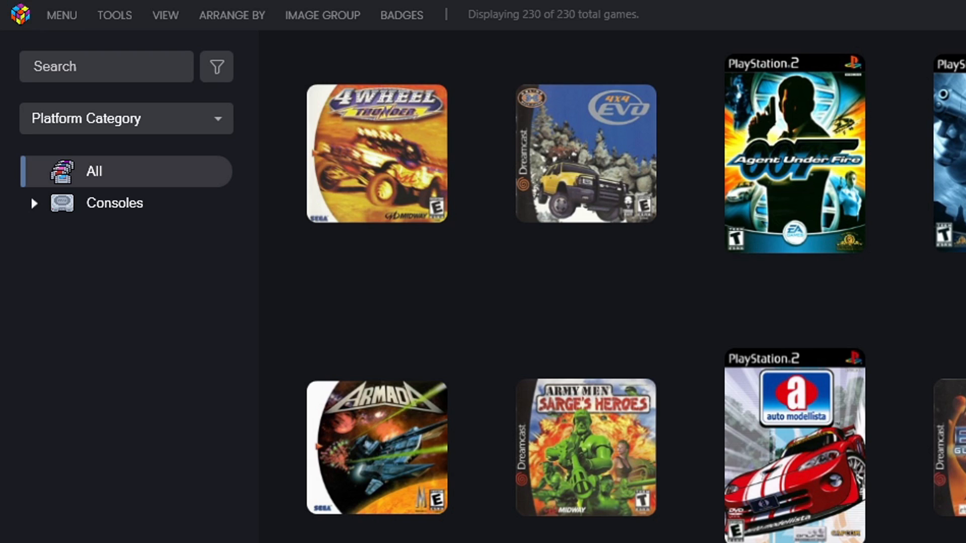
click(114, 15)
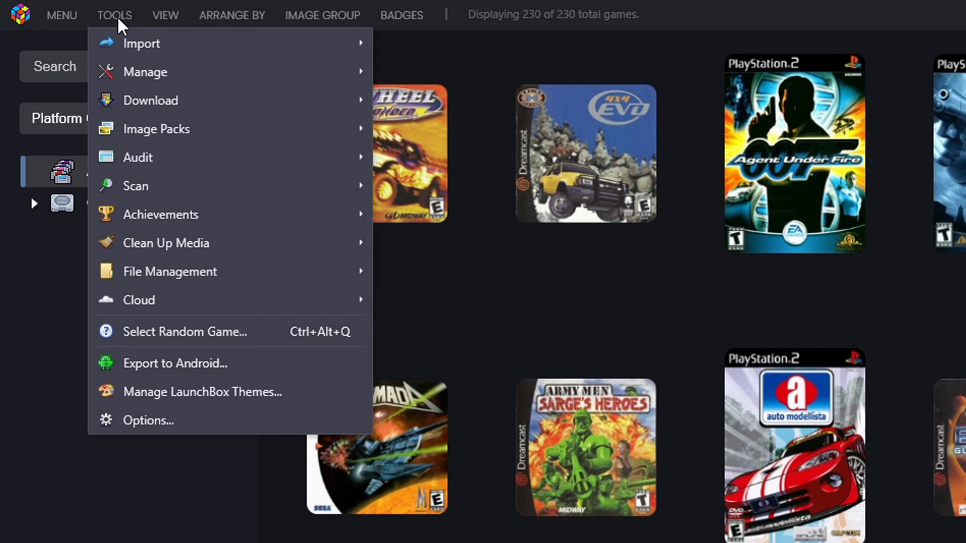
mouse_move(141, 43)
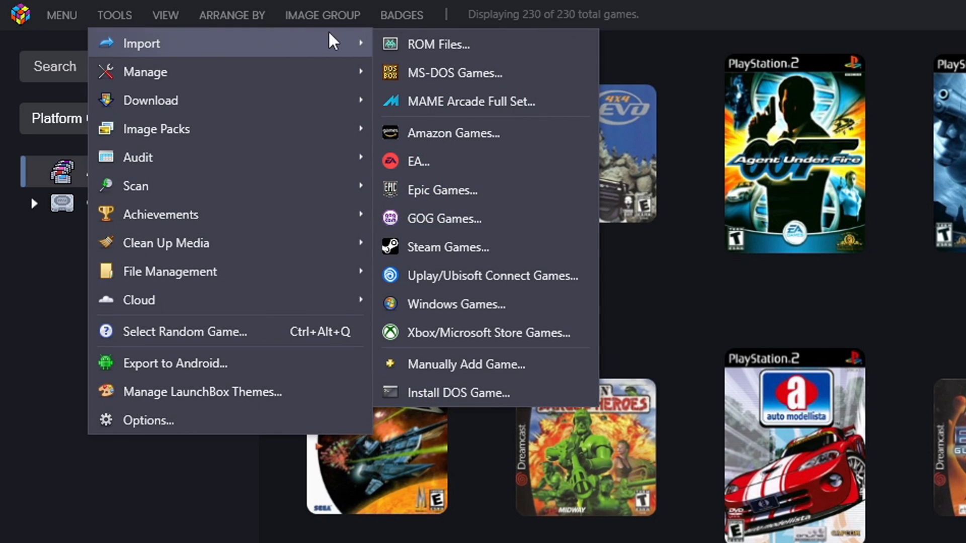
click(439, 43)
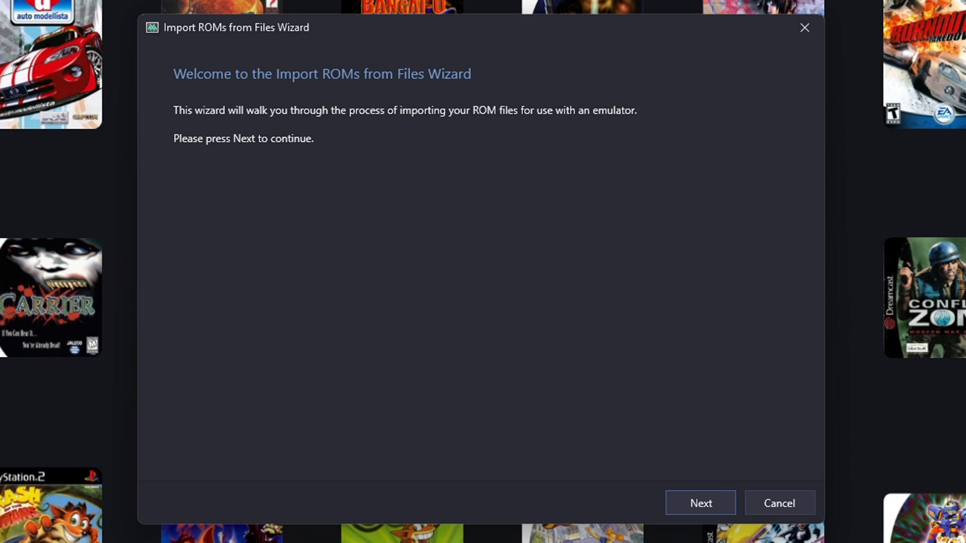
click(700, 504)
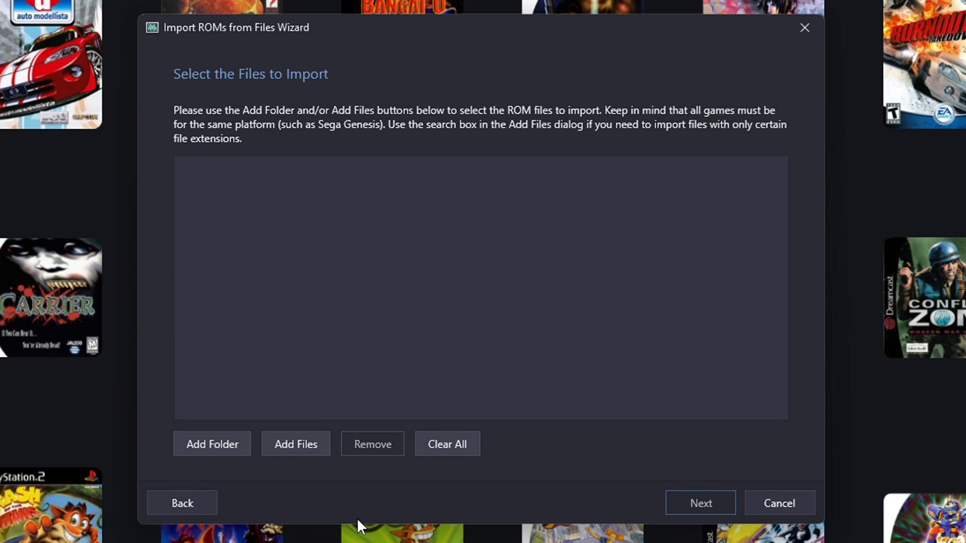
- Choose Emulation\Nintendo Switch\Switch games as the ROM import folder
click(212, 444)
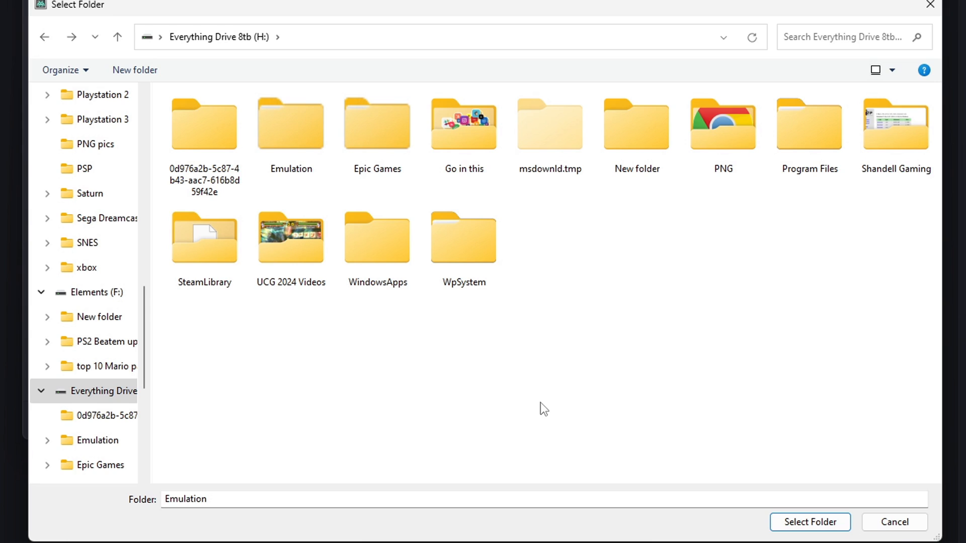
mouse_move(514, 394)
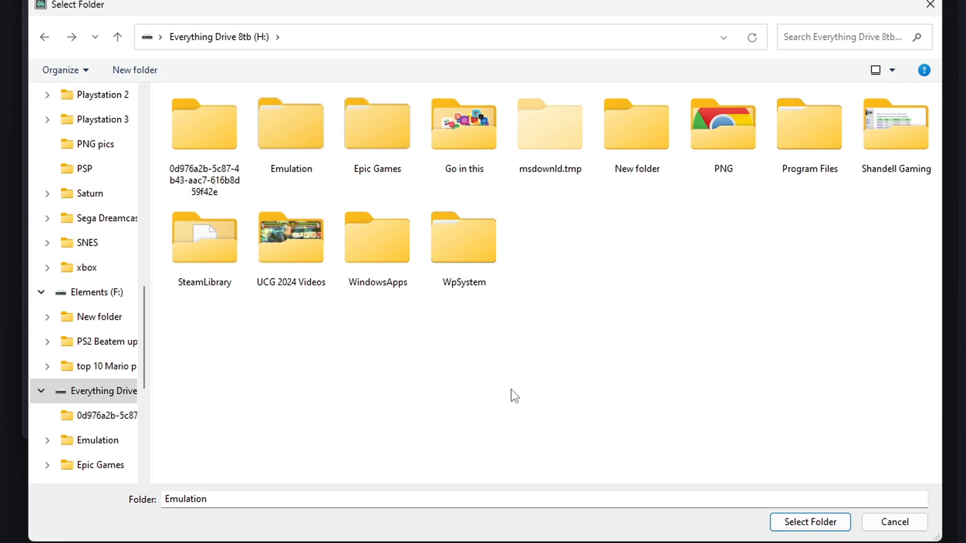
double_click(290, 122)
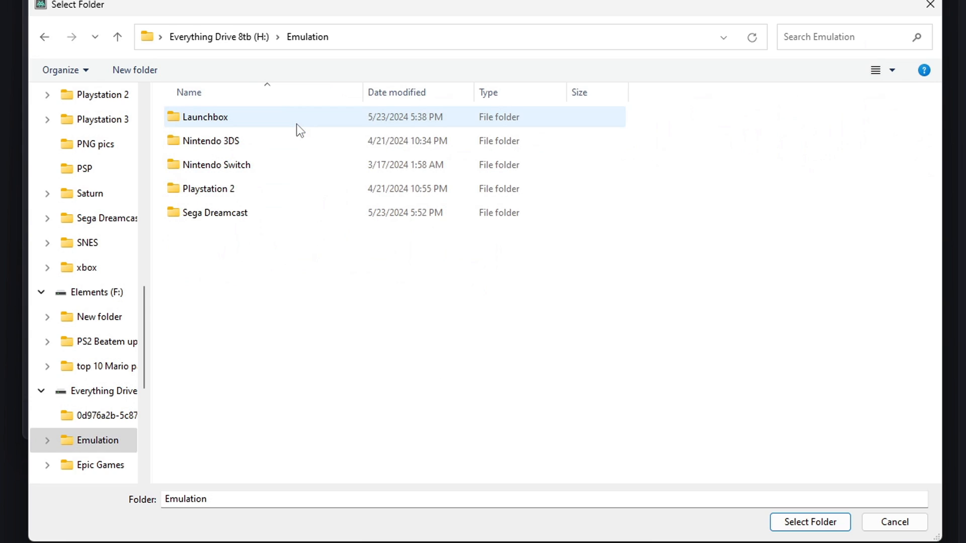
click(213, 141)
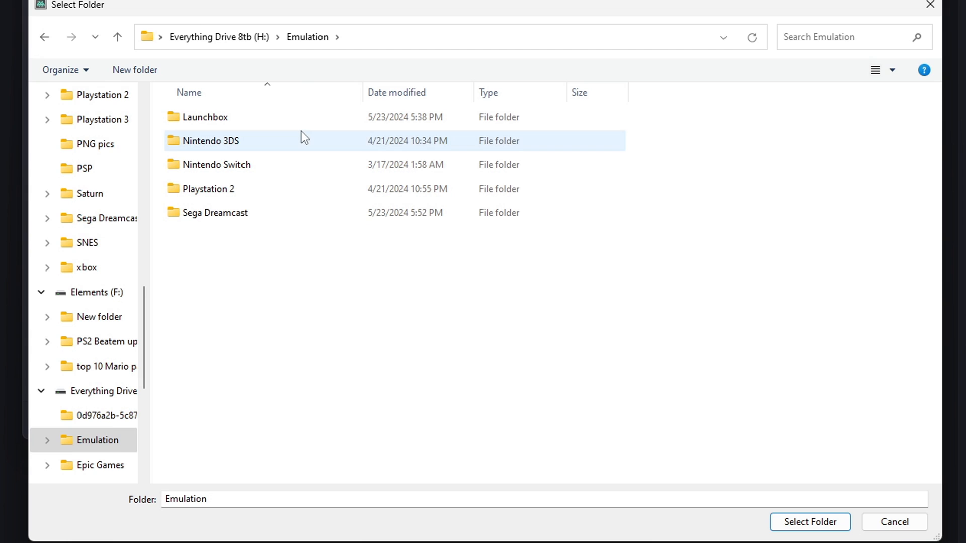
click(215, 164)
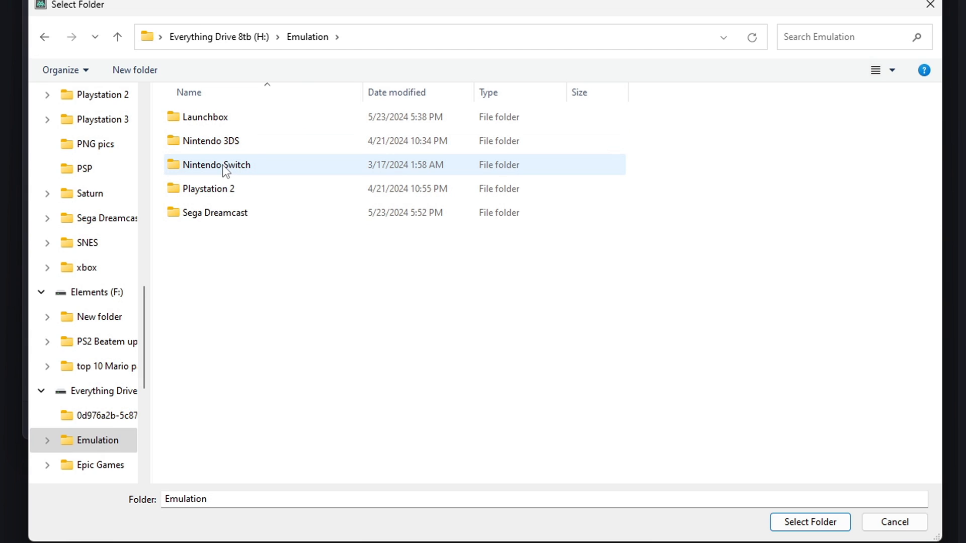
double_click(216, 164)
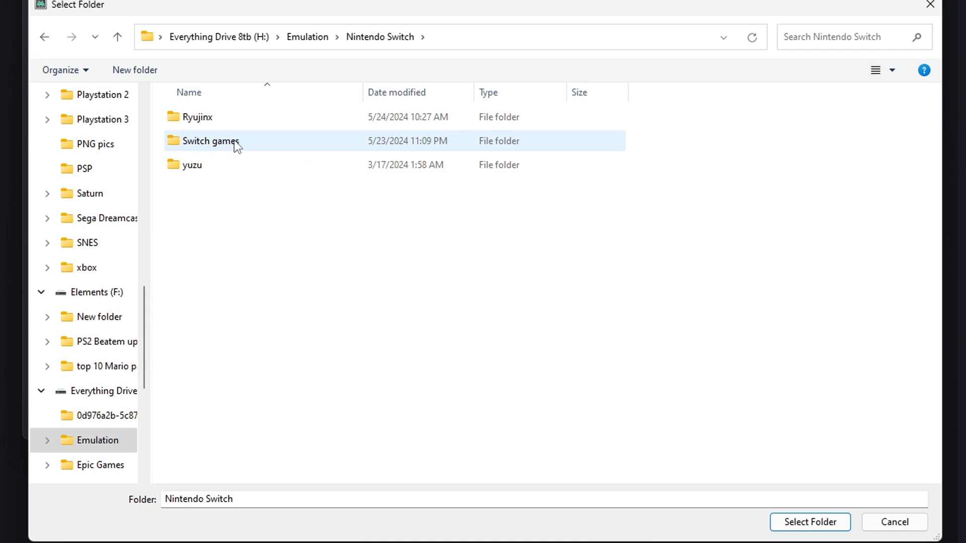
double_click(211, 141)
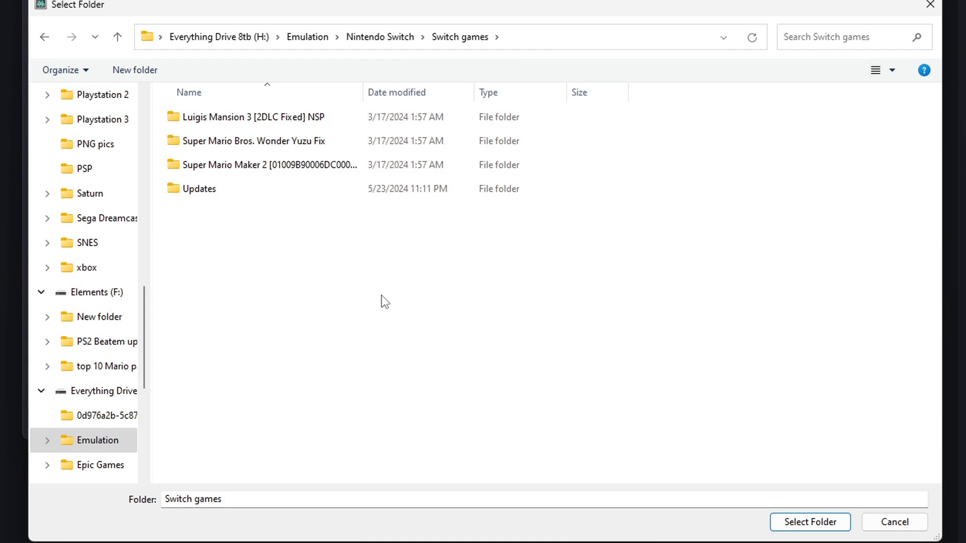
mouse_move(337, 302)
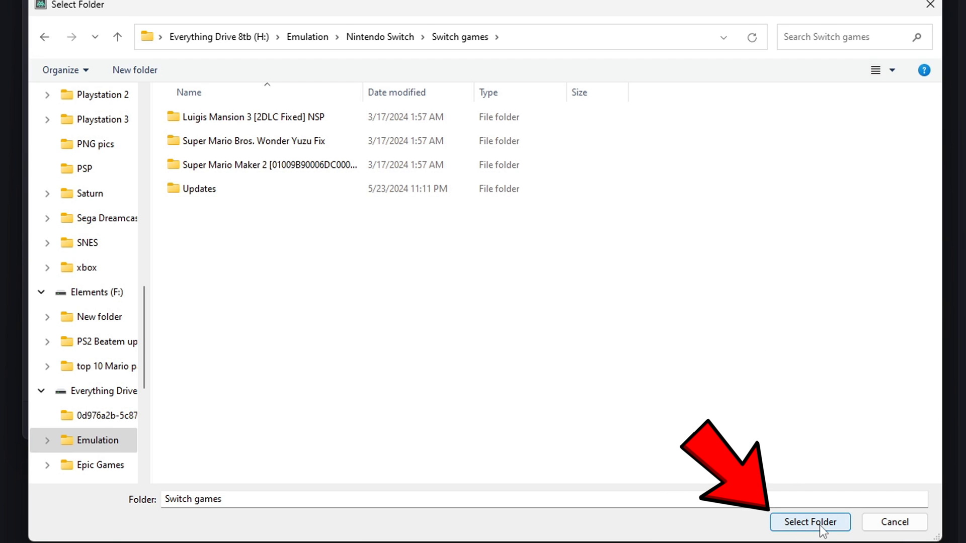
click(809, 522)
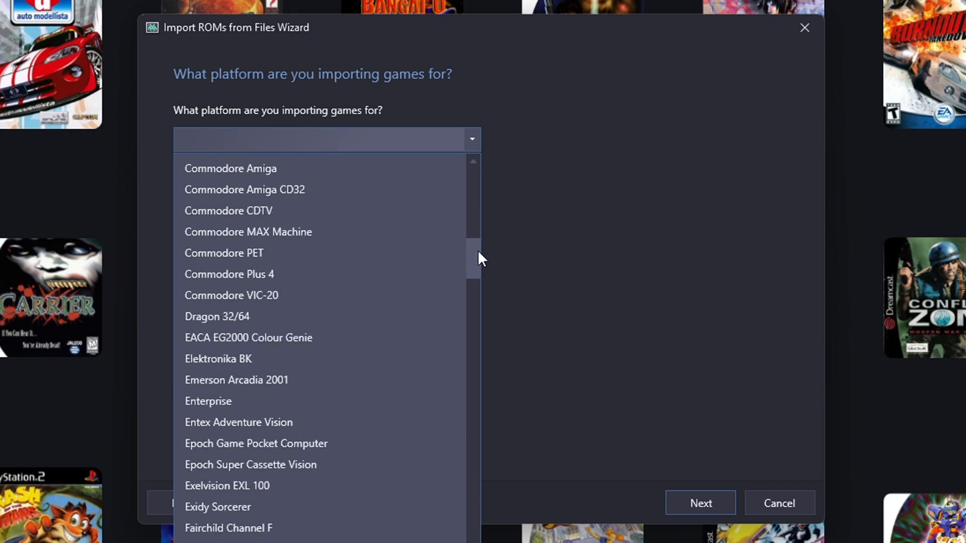
- Set the import platform to Nintendo Switch and continue to the emulator choice
scroll(down, 3)
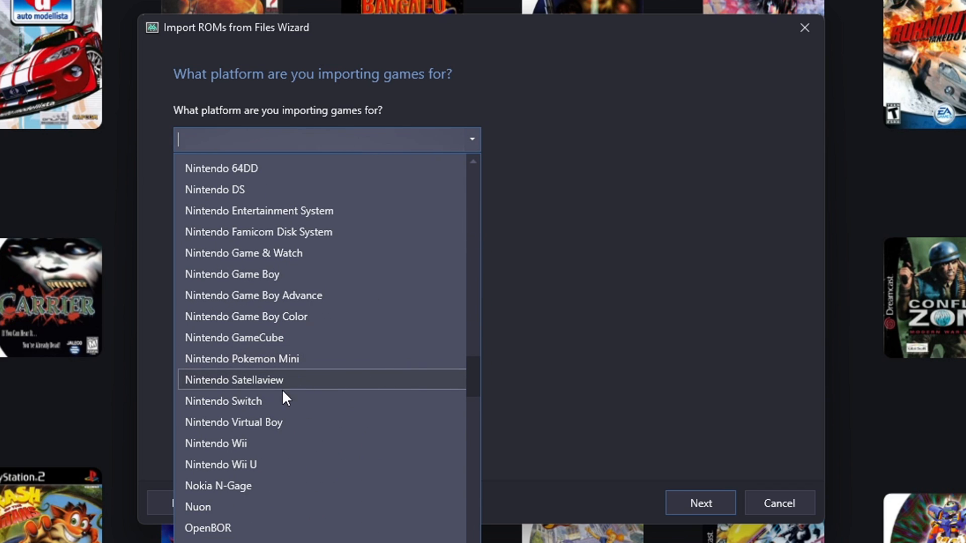
click(224, 402)
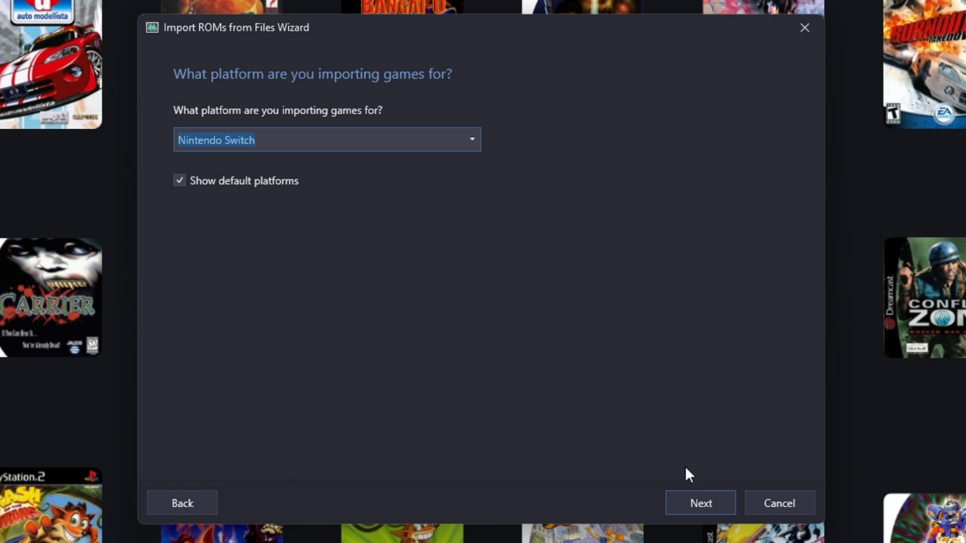
click(700, 504)
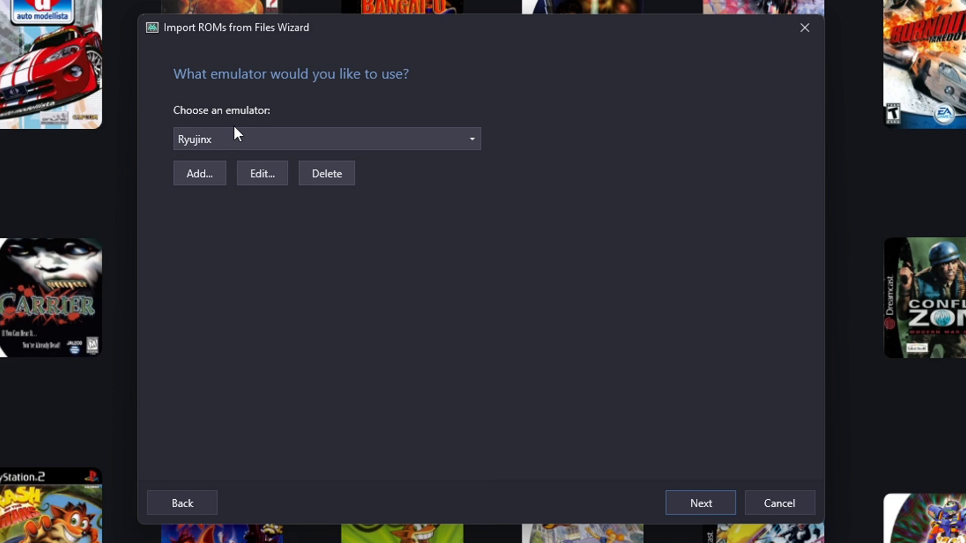
mouse_move(198, 172)
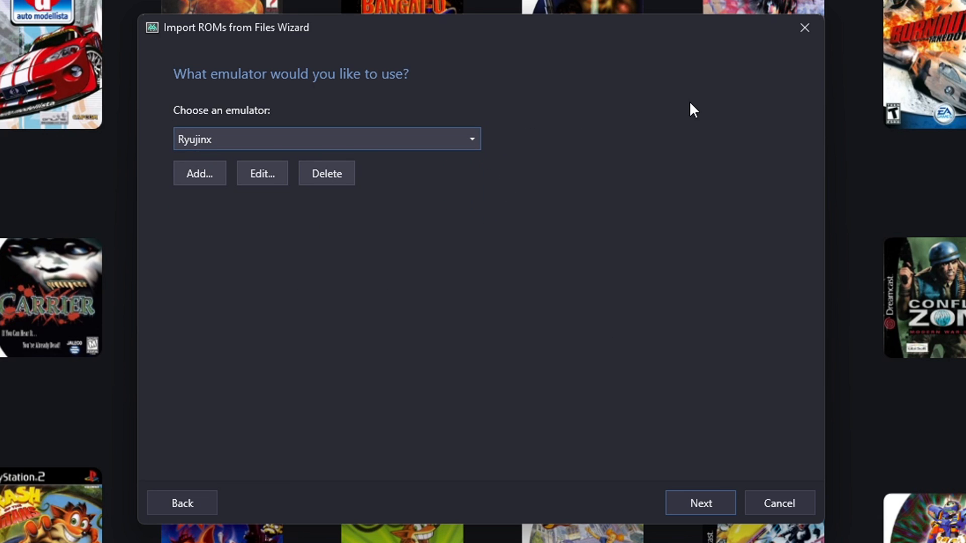
- Accept Ryujinx and keep the game files in their current location
click(700, 503)
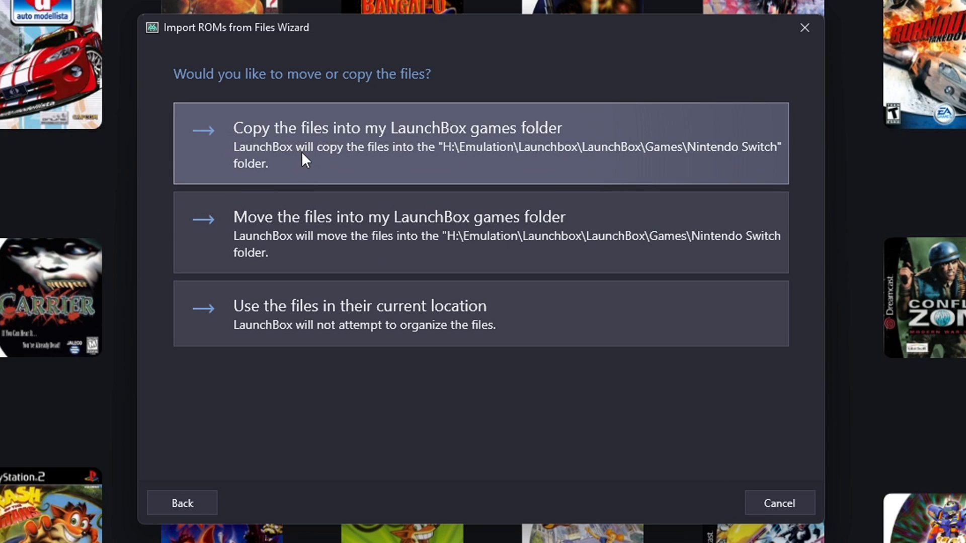
mouse_move(527, 151)
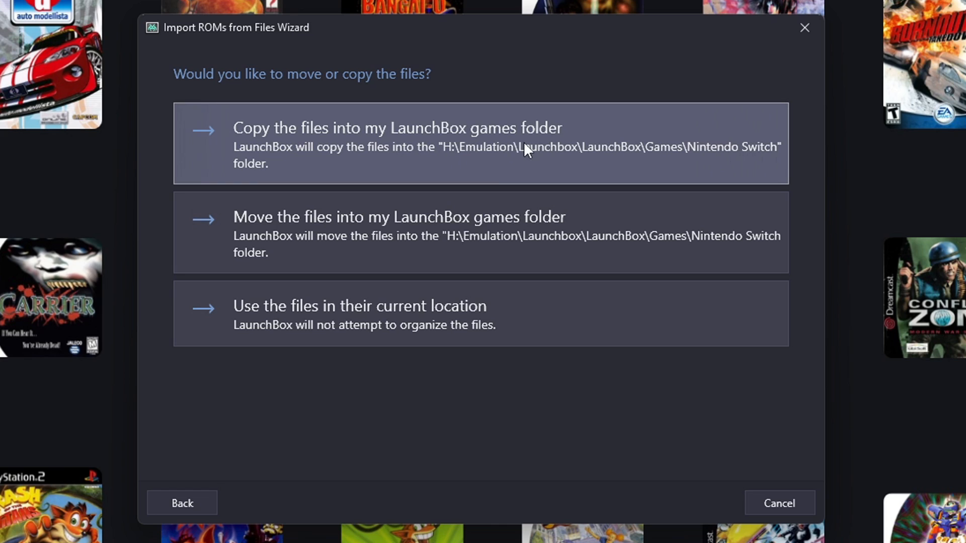
mouse_move(543, 224)
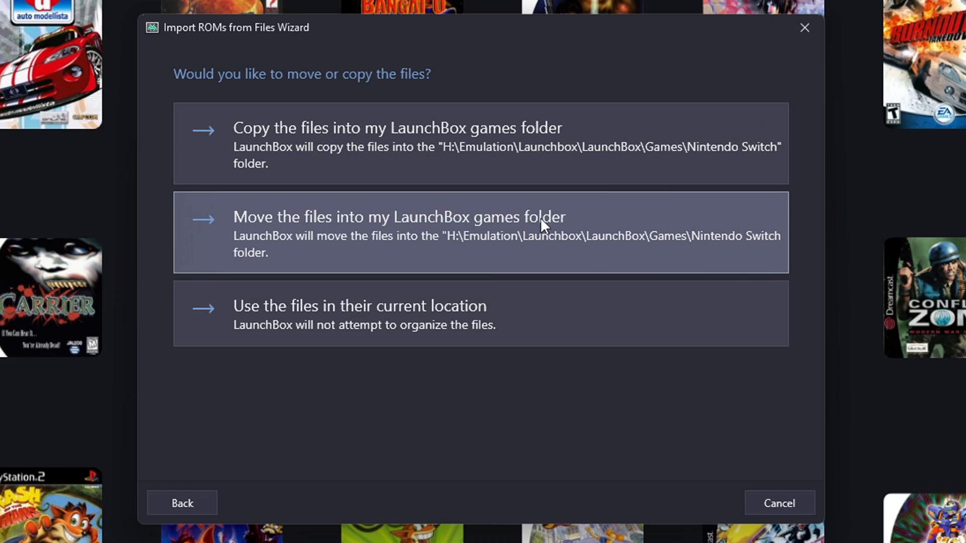
mouse_move(656, 441)
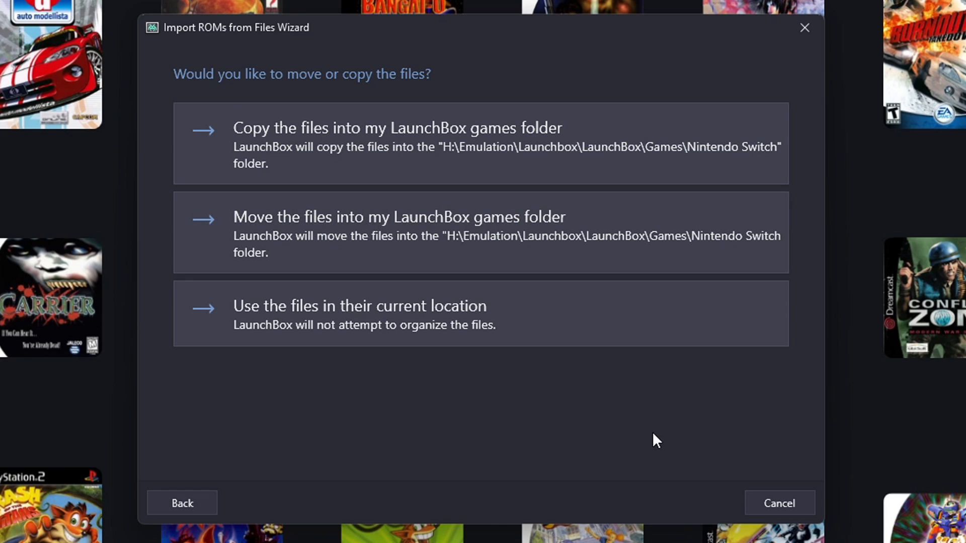
mouse_move(471, 328)
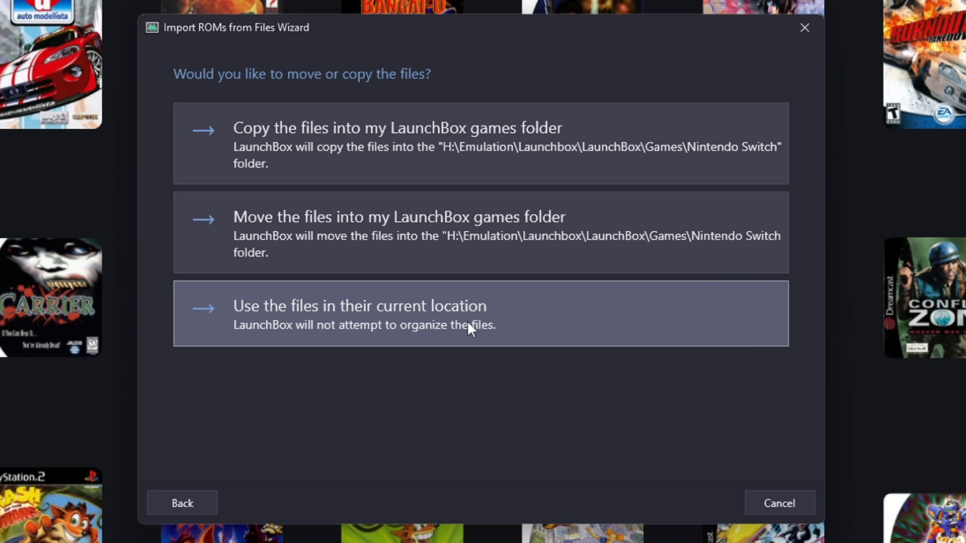
click(481, 313)
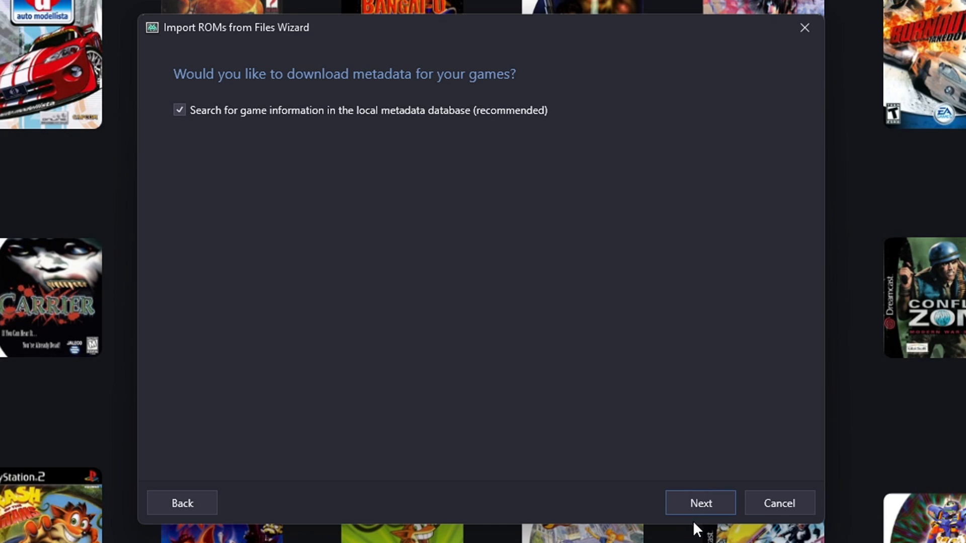
- Keep local metadata search and all image types enabled, advancing to the EmuMovies page
click(699, 503)
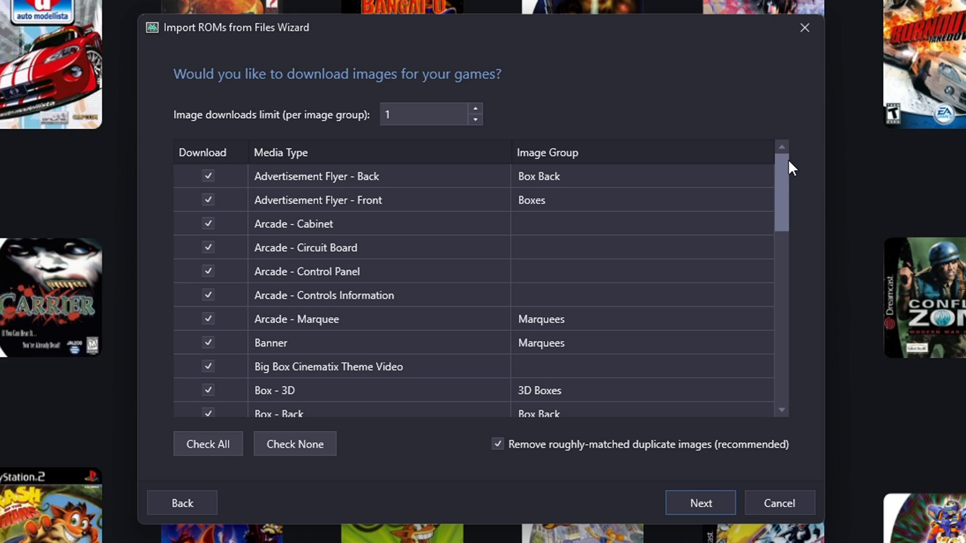
mouse_move(784, 177)
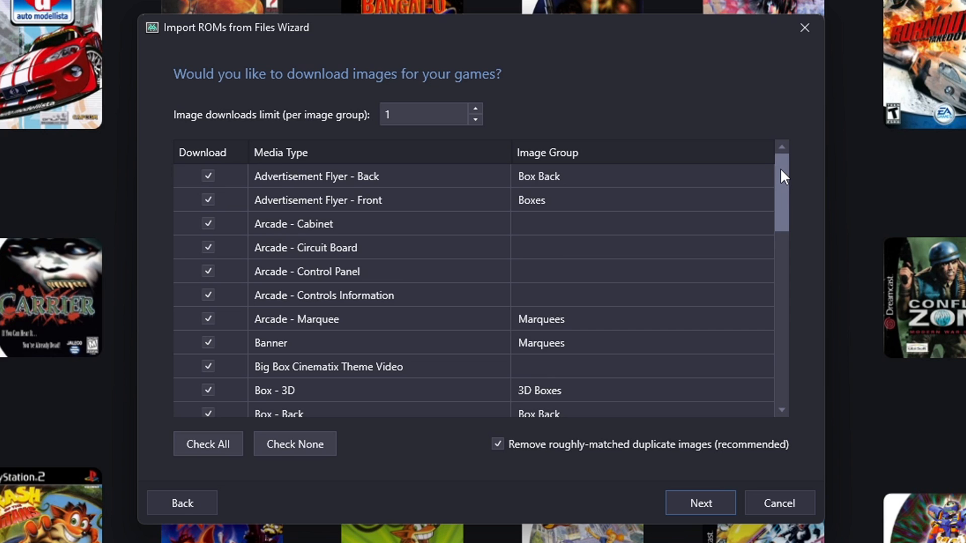
scroll(down, 3)
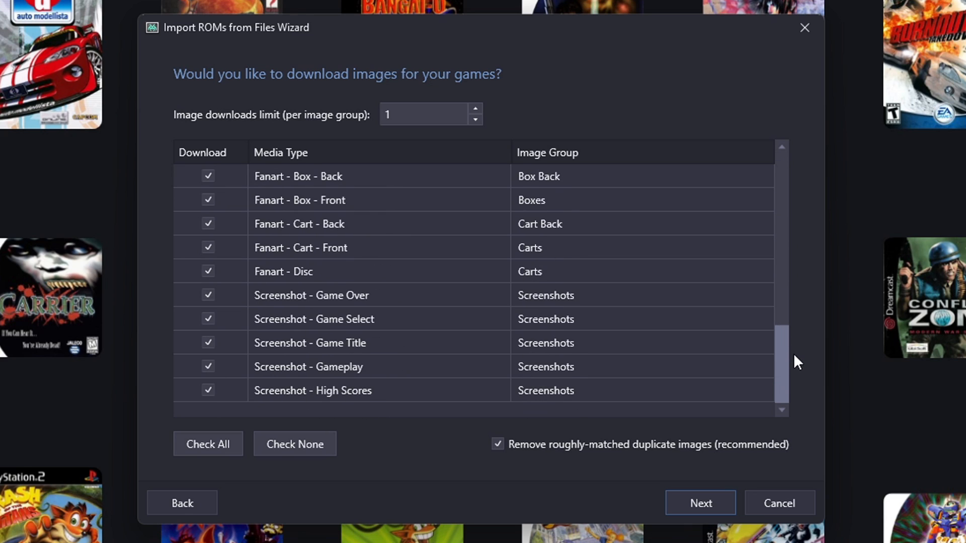
click(700, 503)
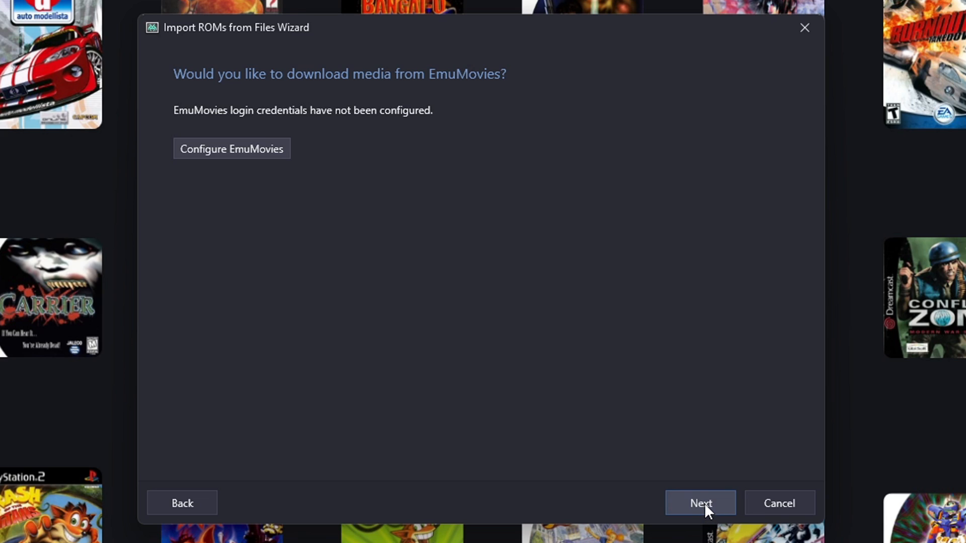
- Skip the EmuMovies media and keep the default custom options to reach the 88-game review list
click(700, 503)
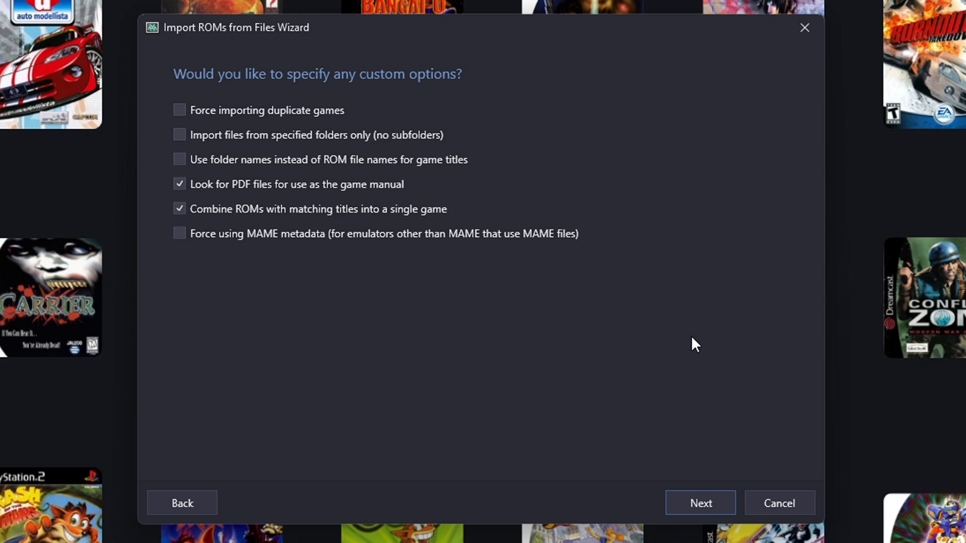
mouse_move(293, 201)
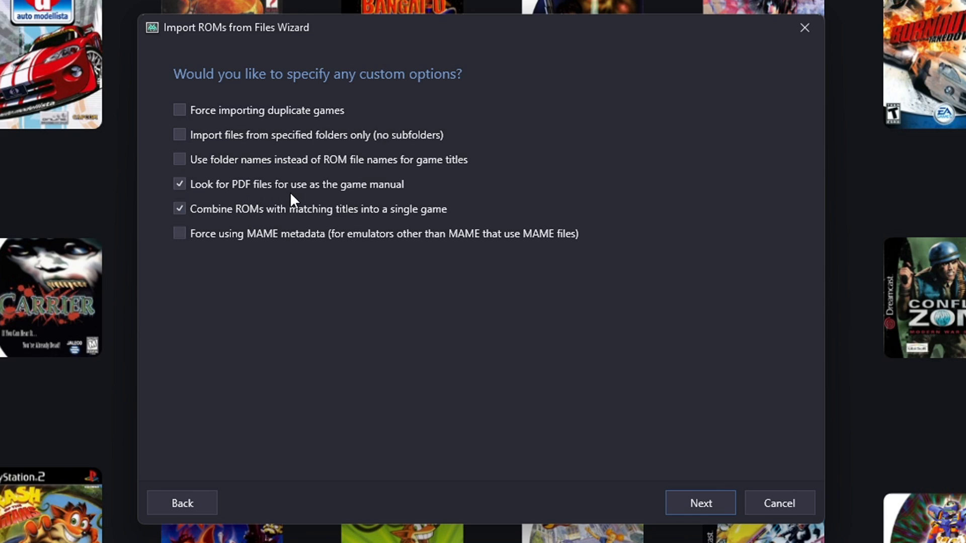
mouse_move(439, 200)
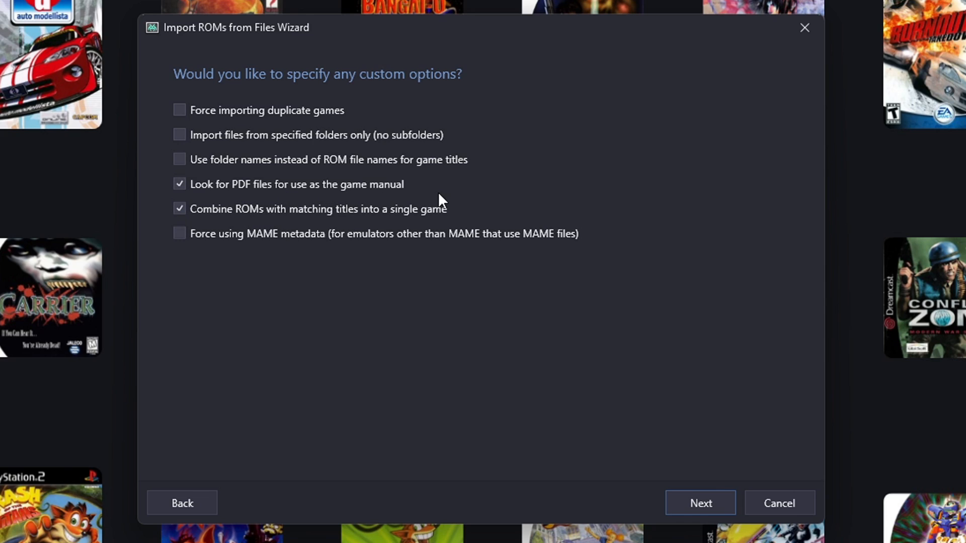
mouse_move(339, 227)
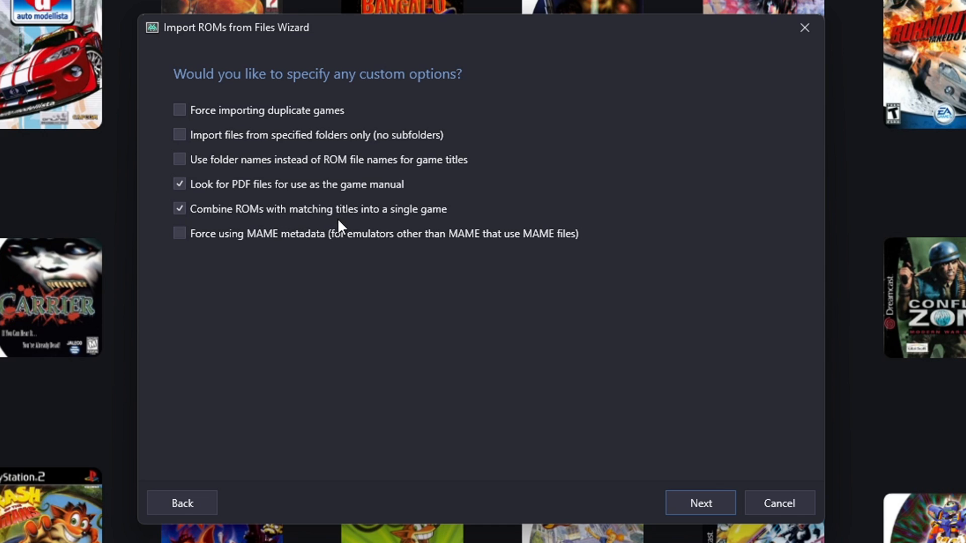
mouse_move(925, 278)
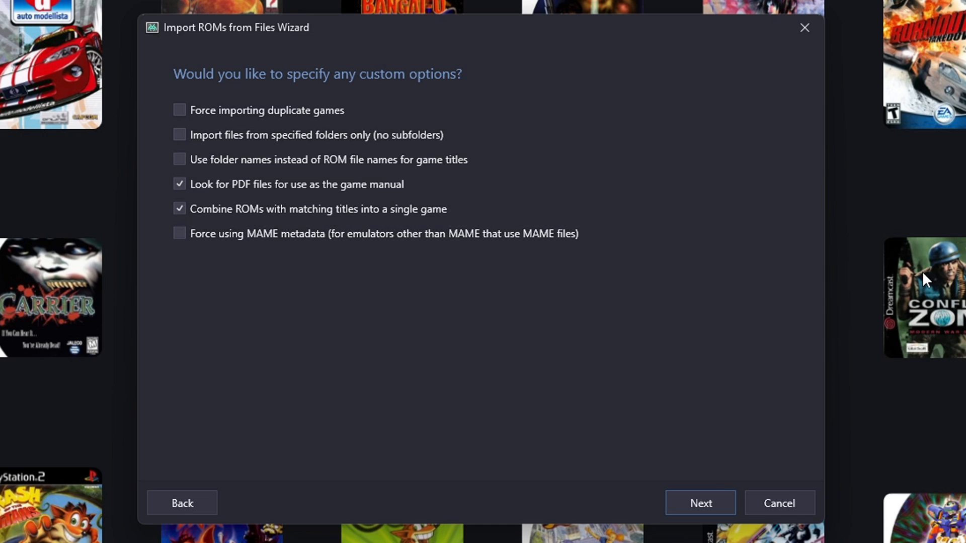
click(699, 503)
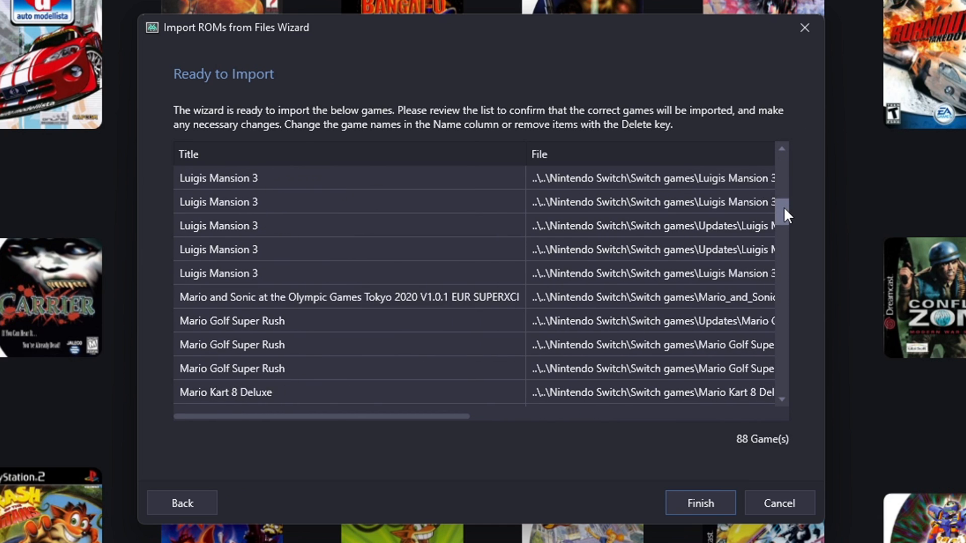
- Review the Ready to Import list and finish, importing 58 Switch games with media downloading
scroll(down, 3)
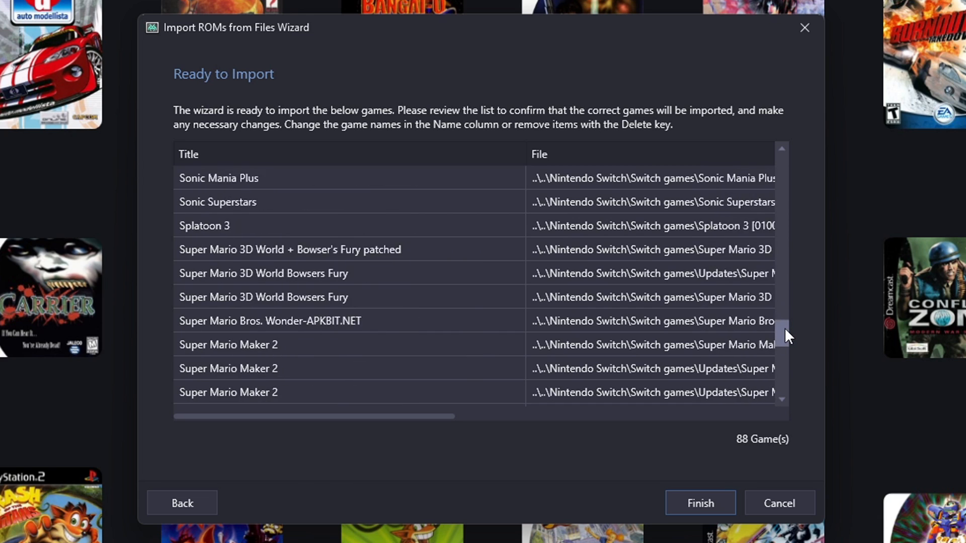
scroll(down, 3)
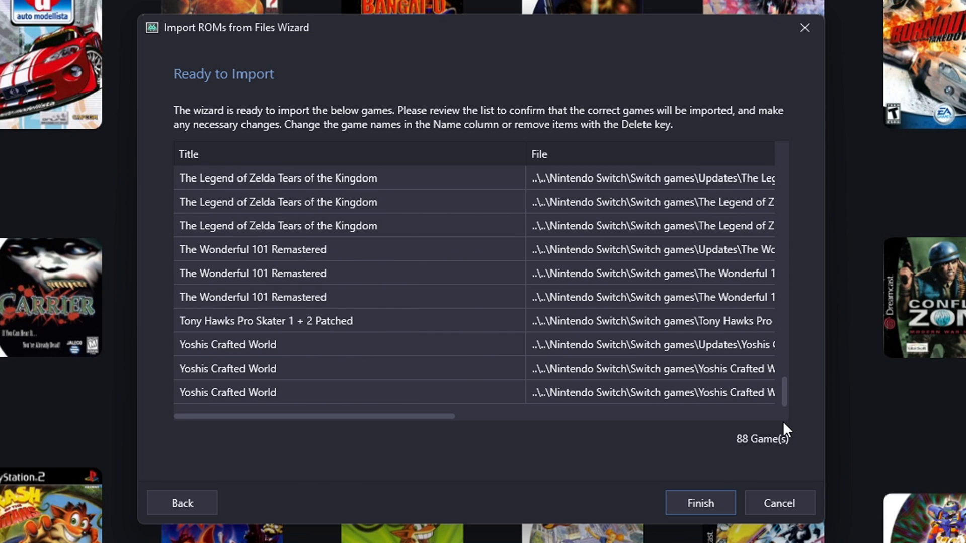
click(701, 503)
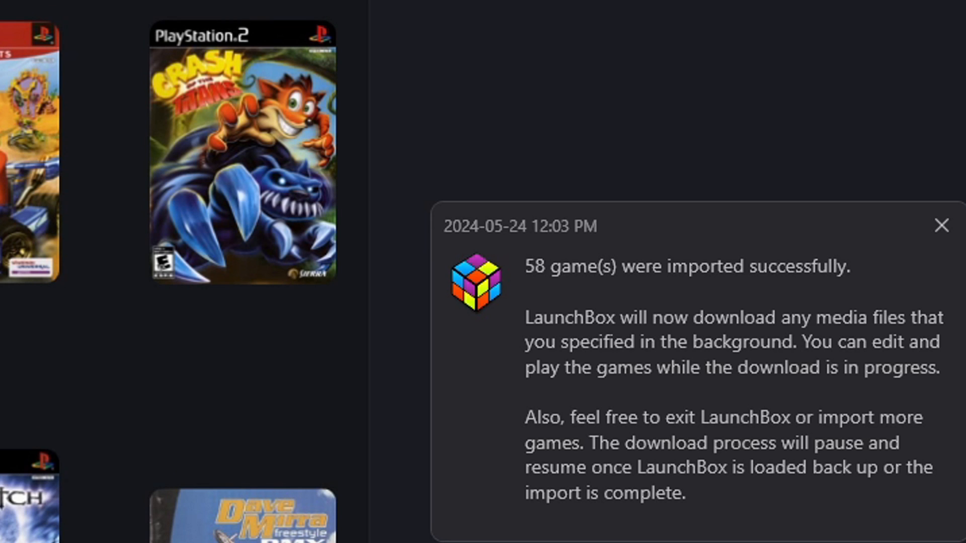
- Dismiss the import notice and browse the 57 Nintendo Switch games in the library grid
click(942, 226)
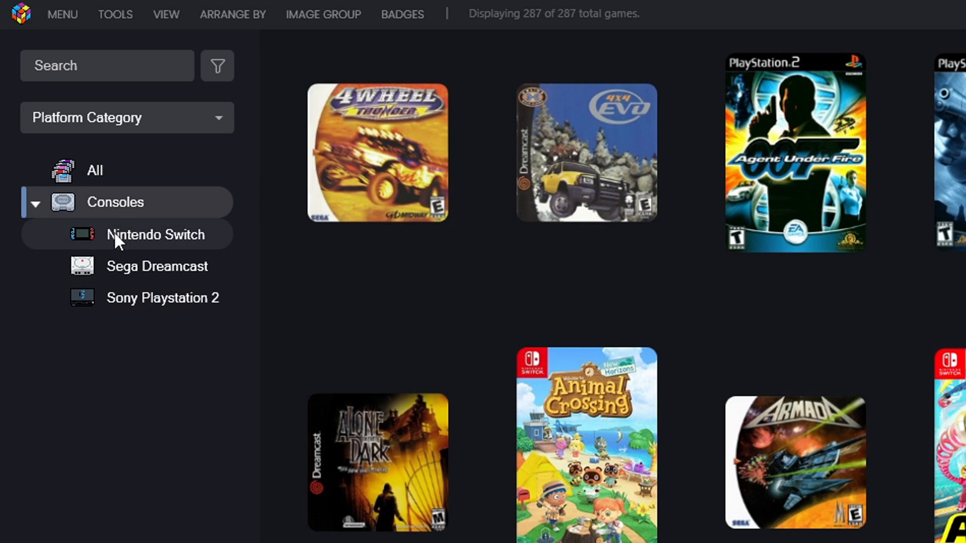
click(155, 234)
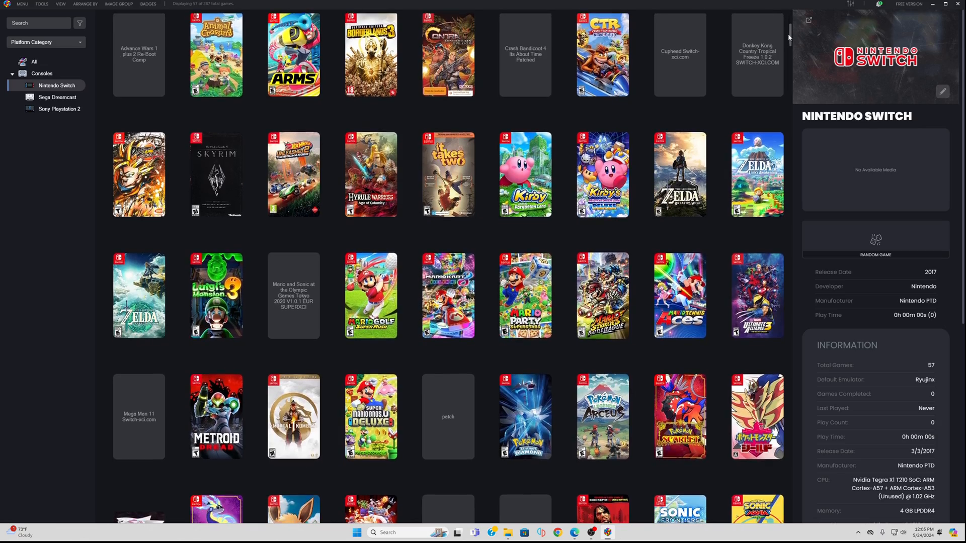
scroll(down, 3)
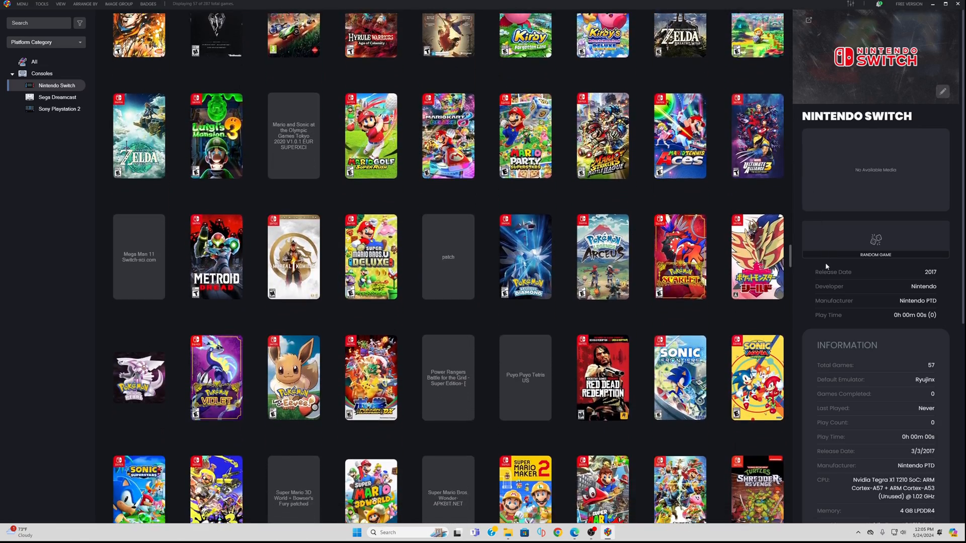
scroll(down, 3)
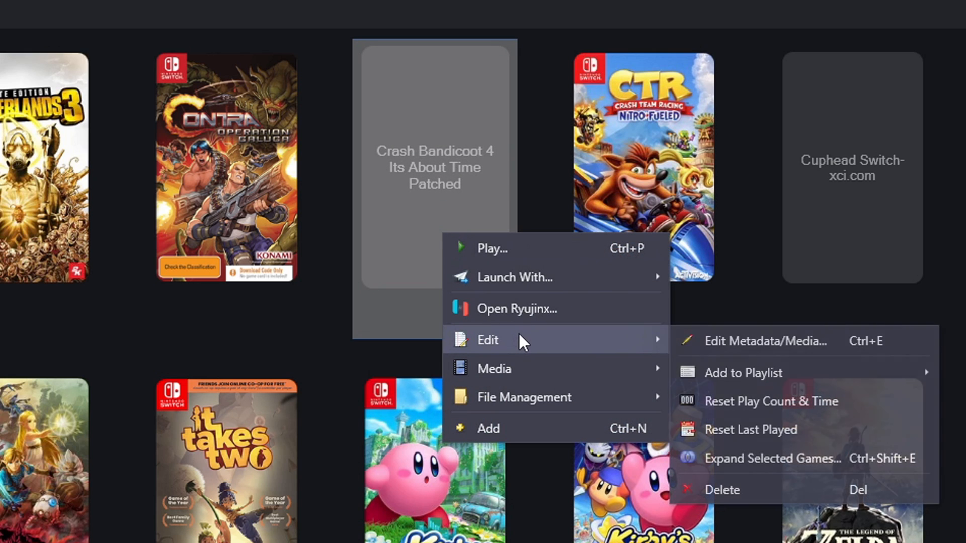
mouse_move(835, 352)
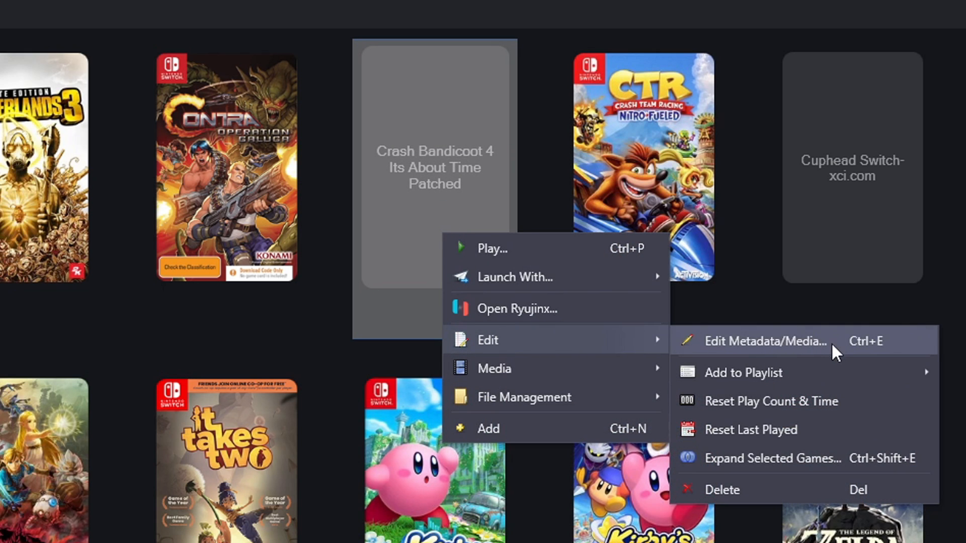
- Edit the blank Crash Bandicoot entry, trimming 'Patched' from its title to match Crash Bandicoot 4: It's About Time
click(765, 341)
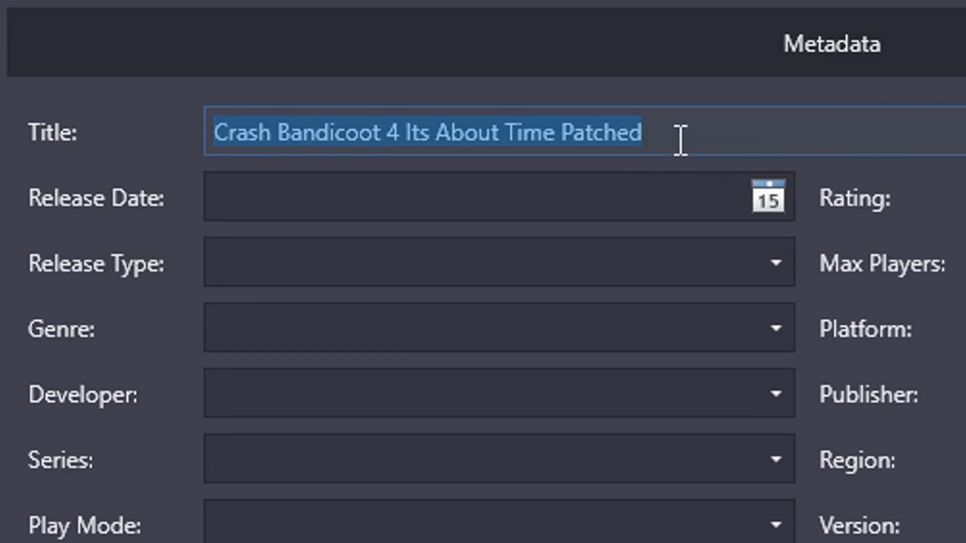
key(Backspace)
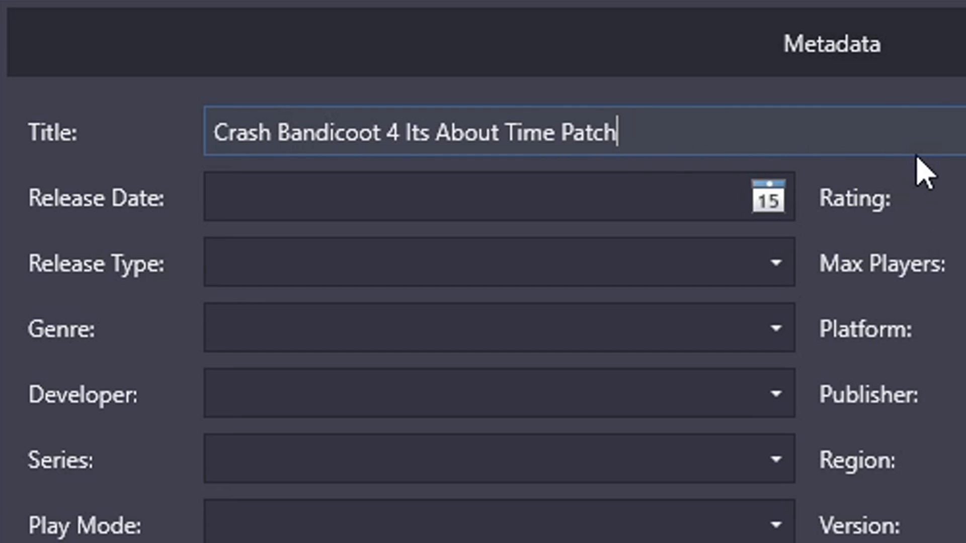
key(BackSpace)
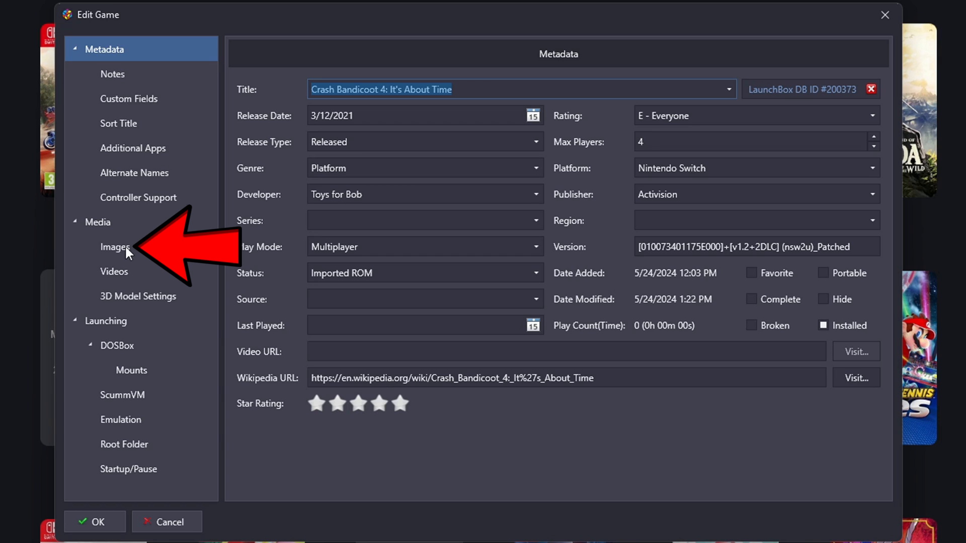
mouse_move(127, 254)
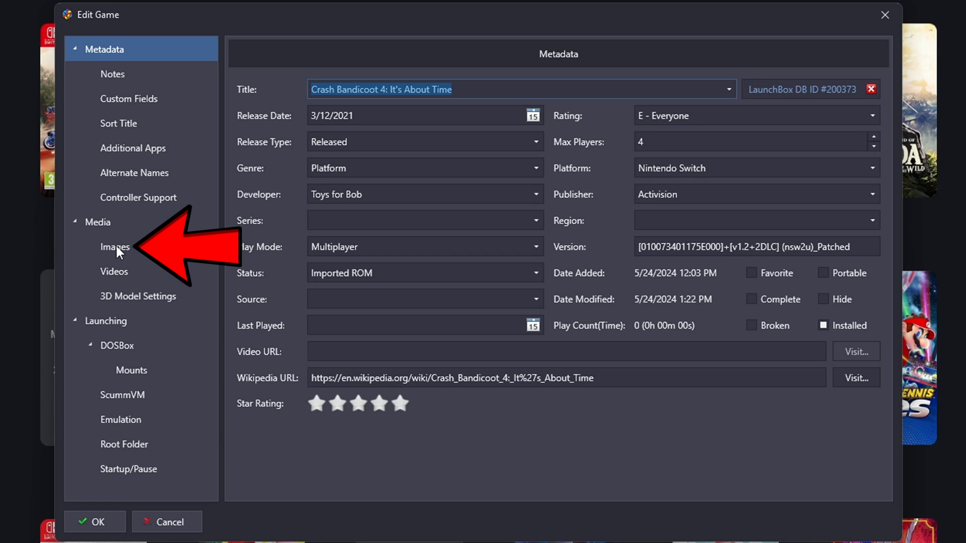
- Download all checked media types for Crash Bandicoot 4, adding six images including its clear logo
click(114, 247)
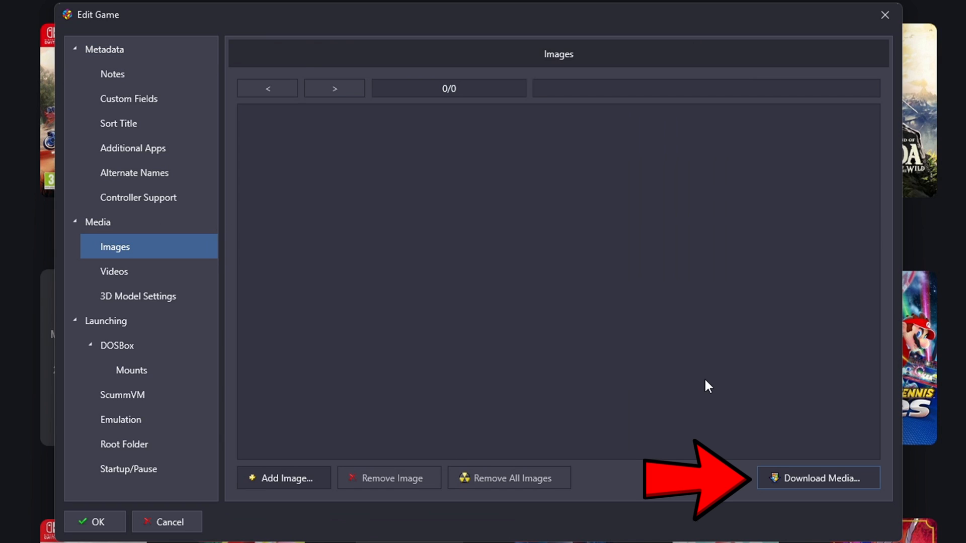
click(818, 478)
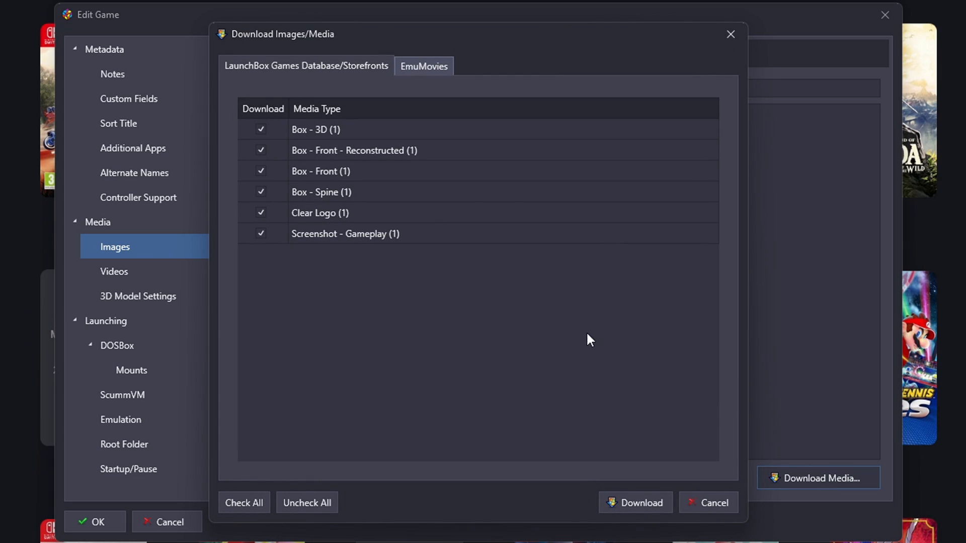
mouse_move(368, 333)
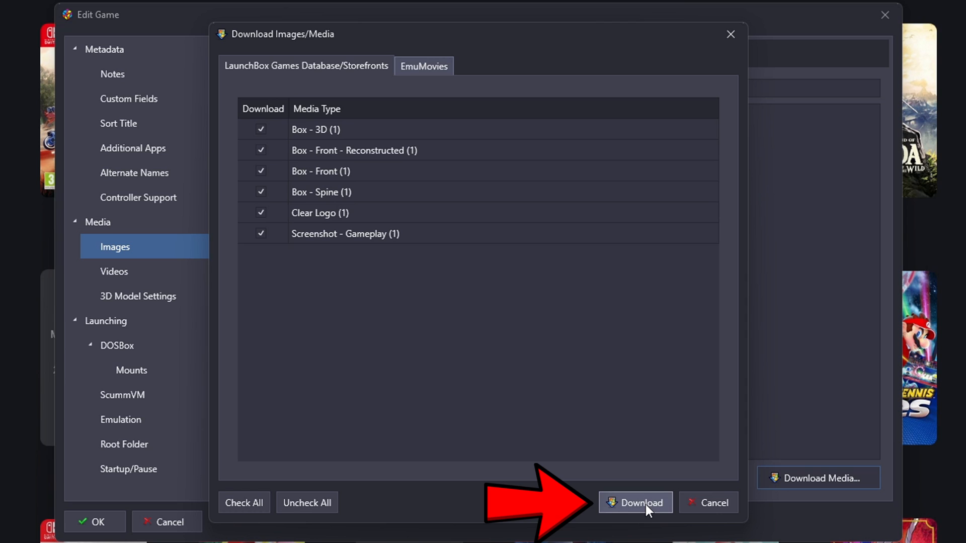
click(635, 502)
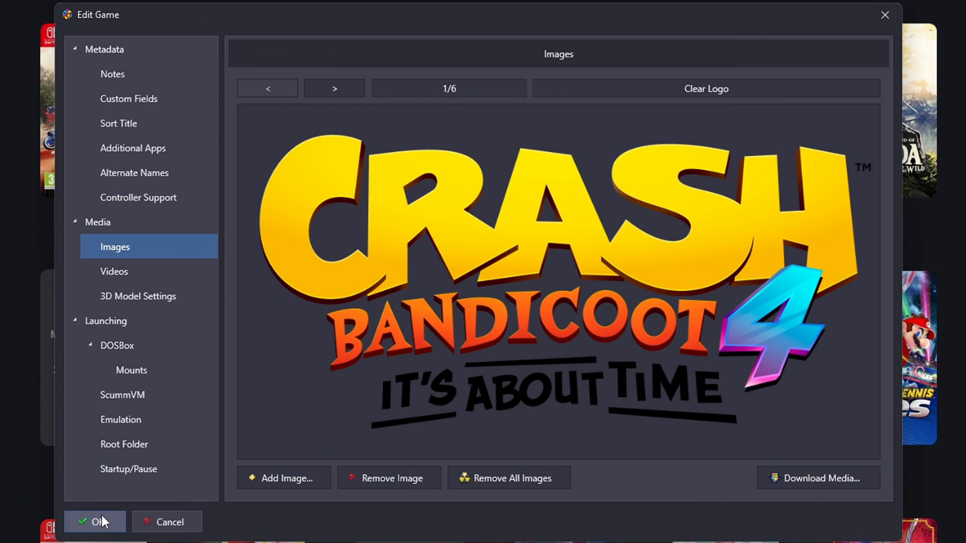
- Save Crash Bandicoot 4 so its box art shows, then select Dragon Ball FighterZ to view its details
click(94, 522)
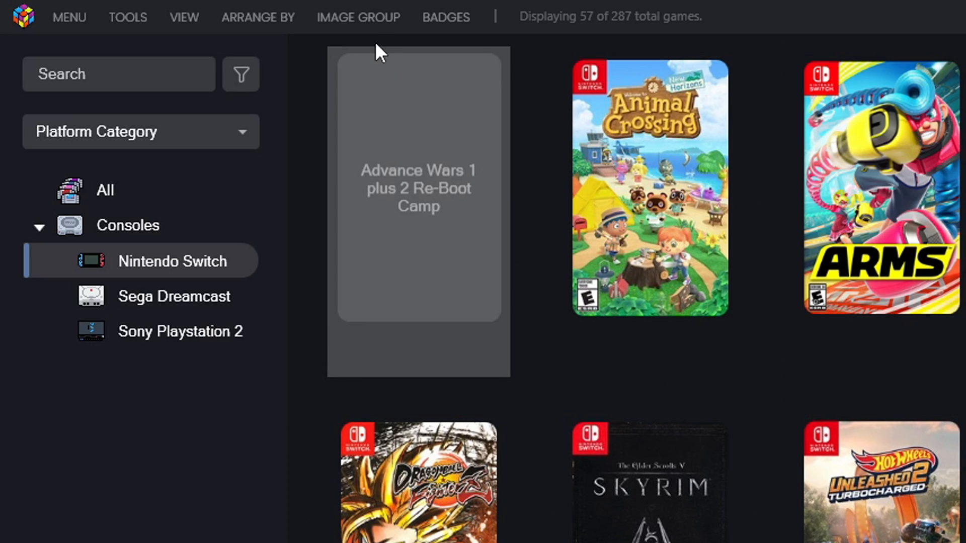
click(358, 17)
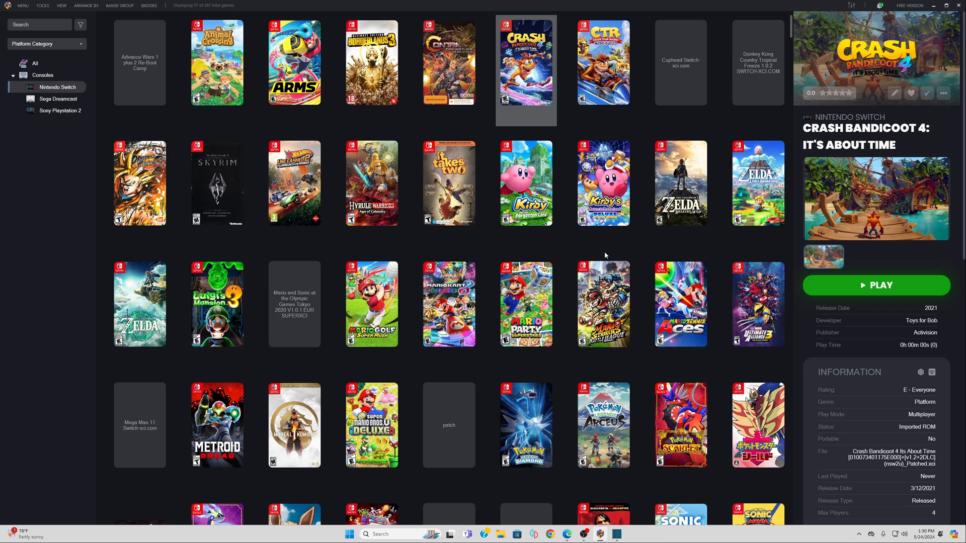
mouse_move(540, 255)
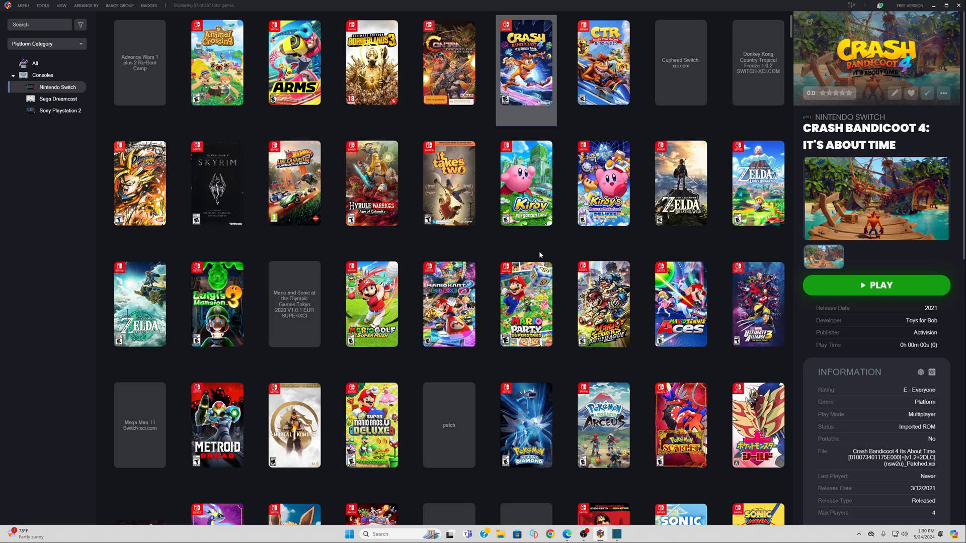
click(139, 183)
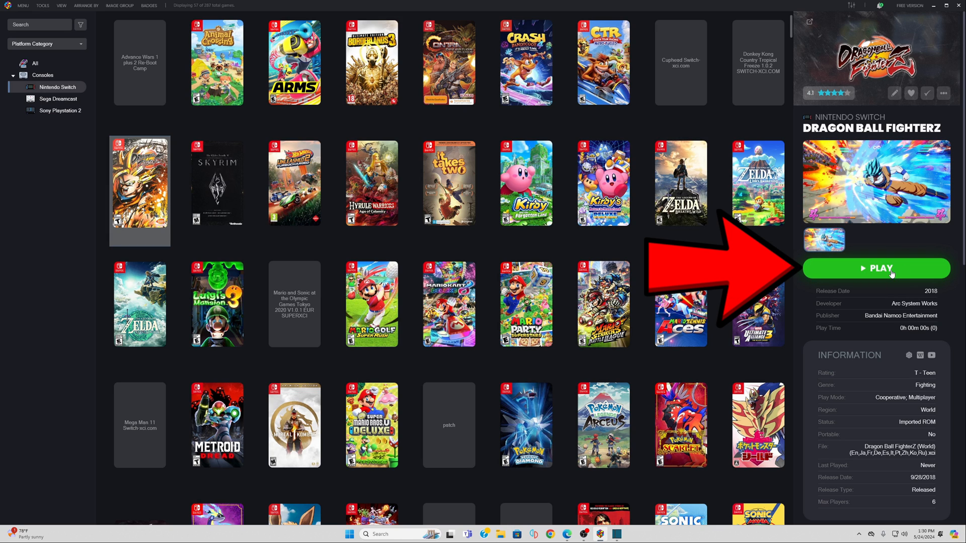
- Launch Dragon Ball FighterZ in Ryujinx from its Play button
click(876, 267)
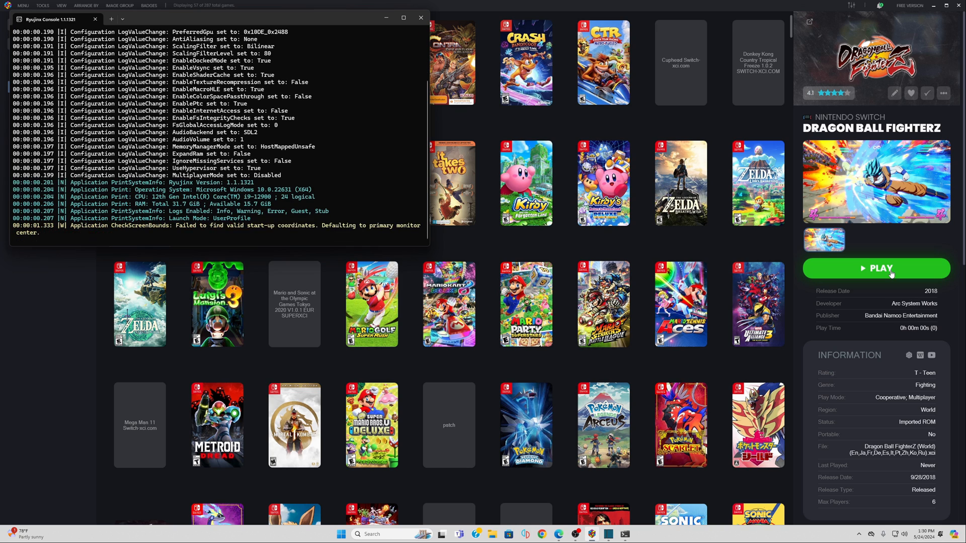
click(875, 268)
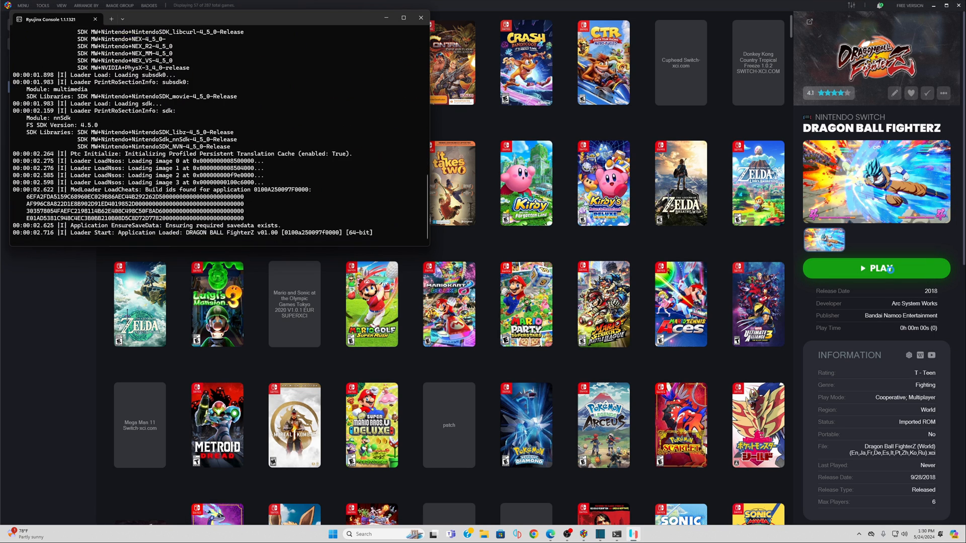
click(875, 267)
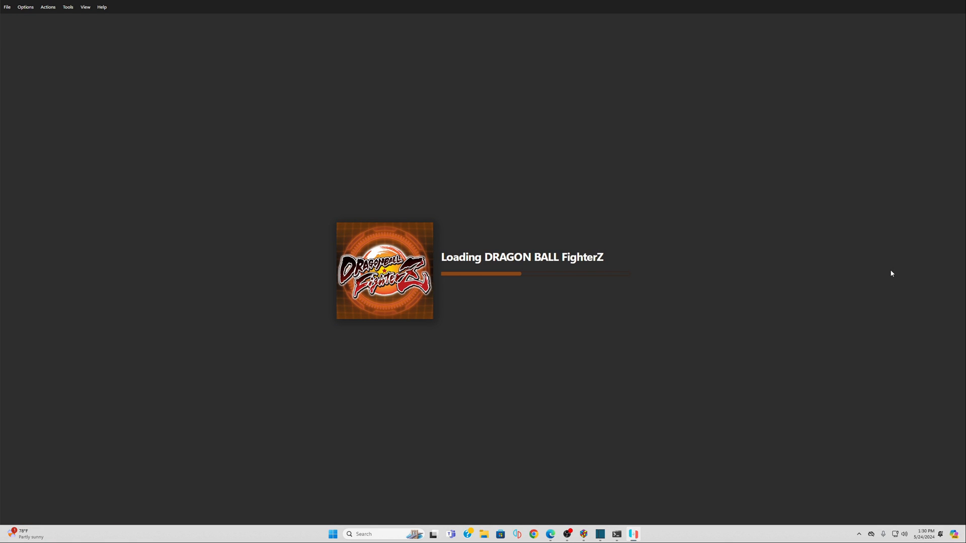